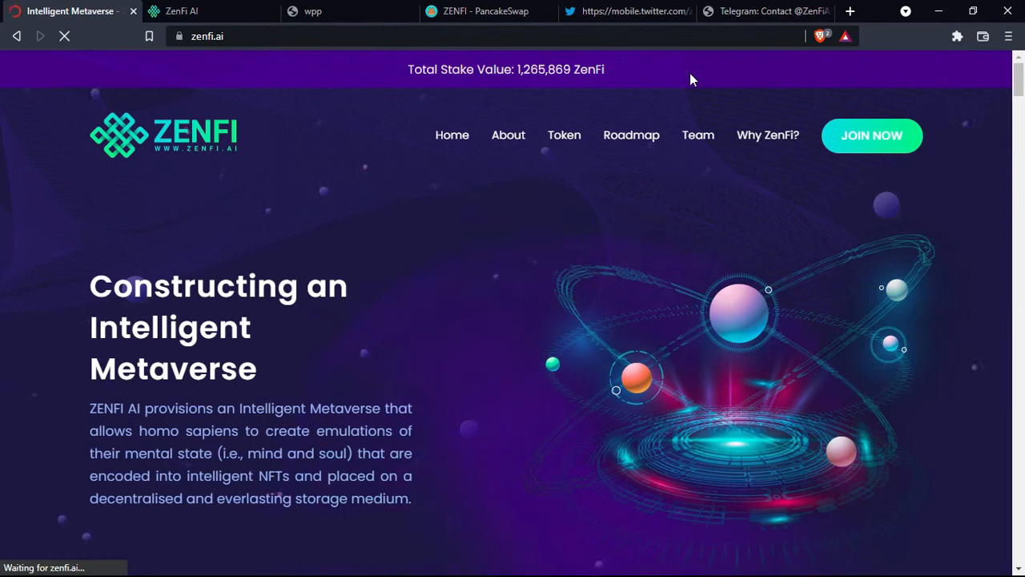
mouse_move(468, 135)
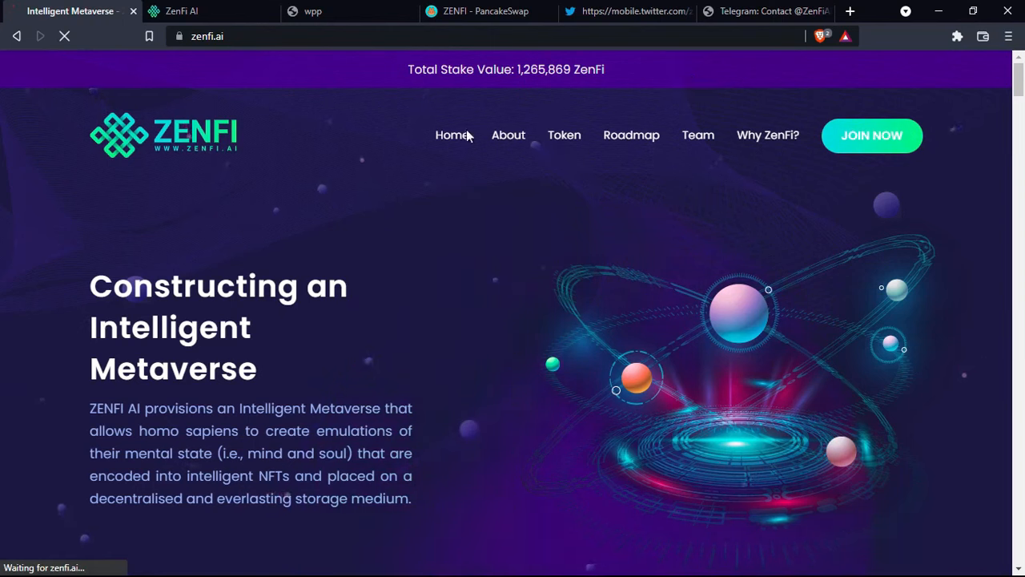
mouse_move(350, 346)
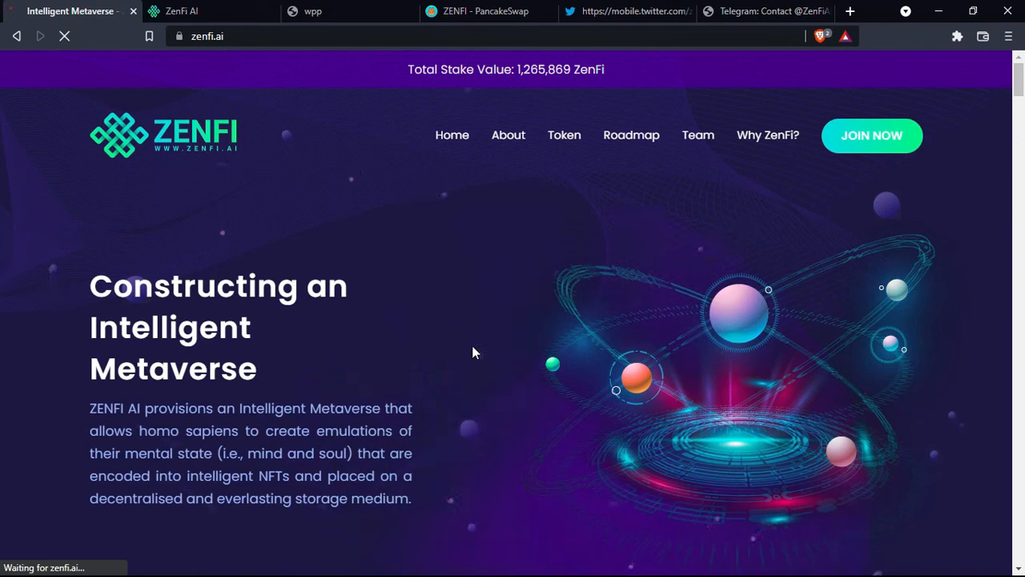
mouse_move(461, 319)
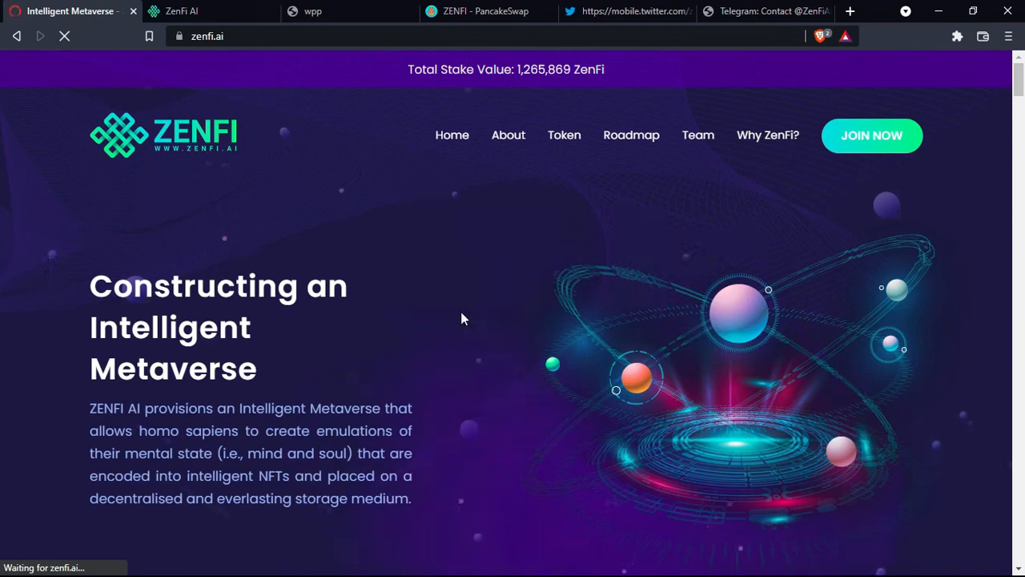
mouse_move(512, 233)
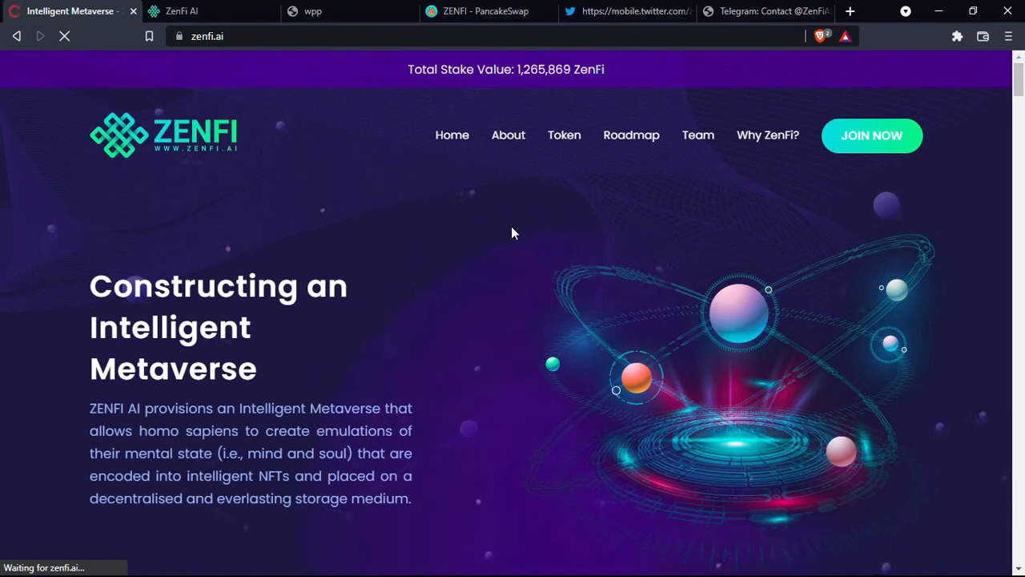
mouse_move(478, 305)
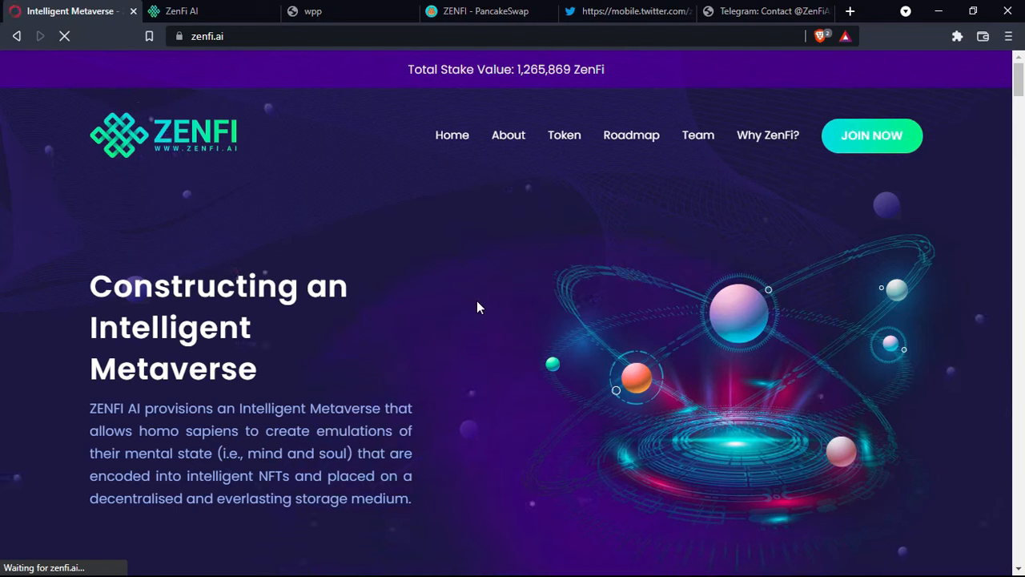
mouse_move(460, 347)
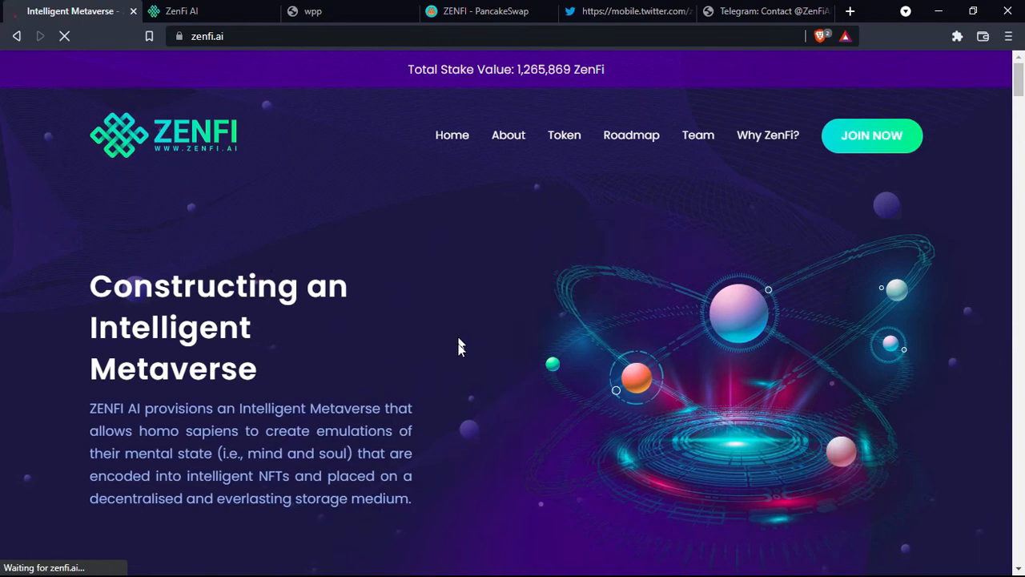
mouse_move(470, 424)
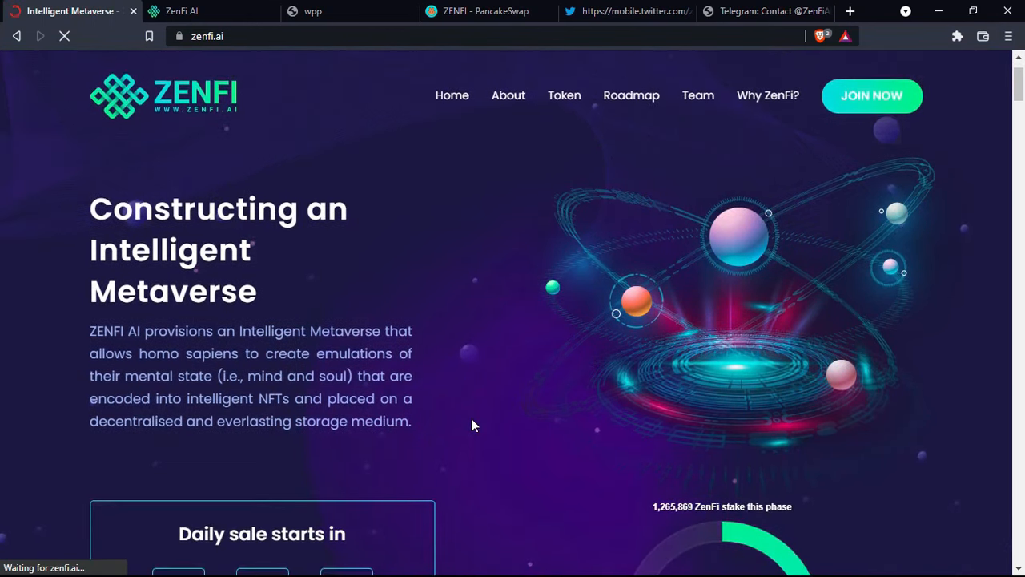
Try Buy now in the daily sale, then switch to the signed-in account dashboard
scroll(down, 3)
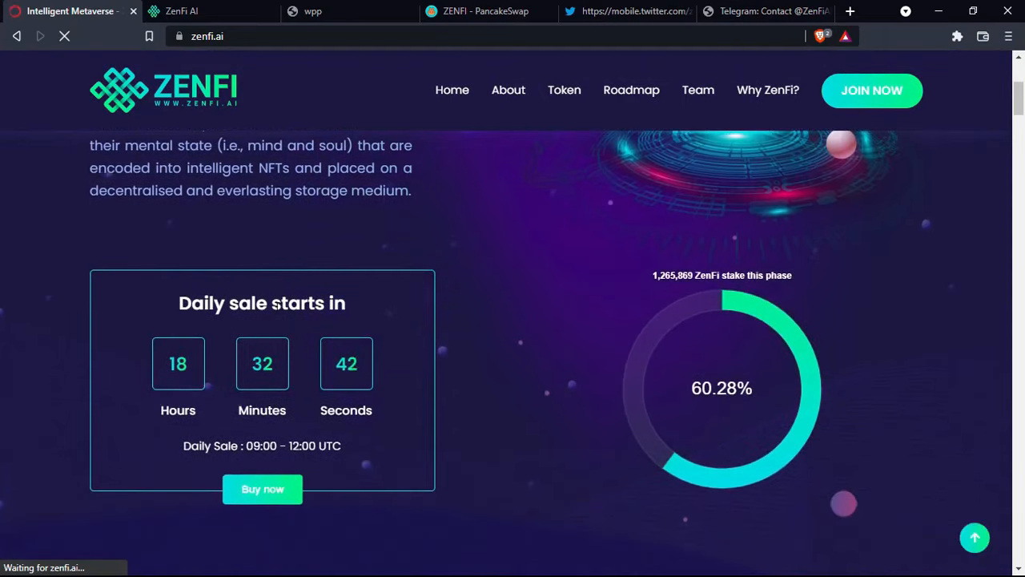
mouse_move(518, 496)
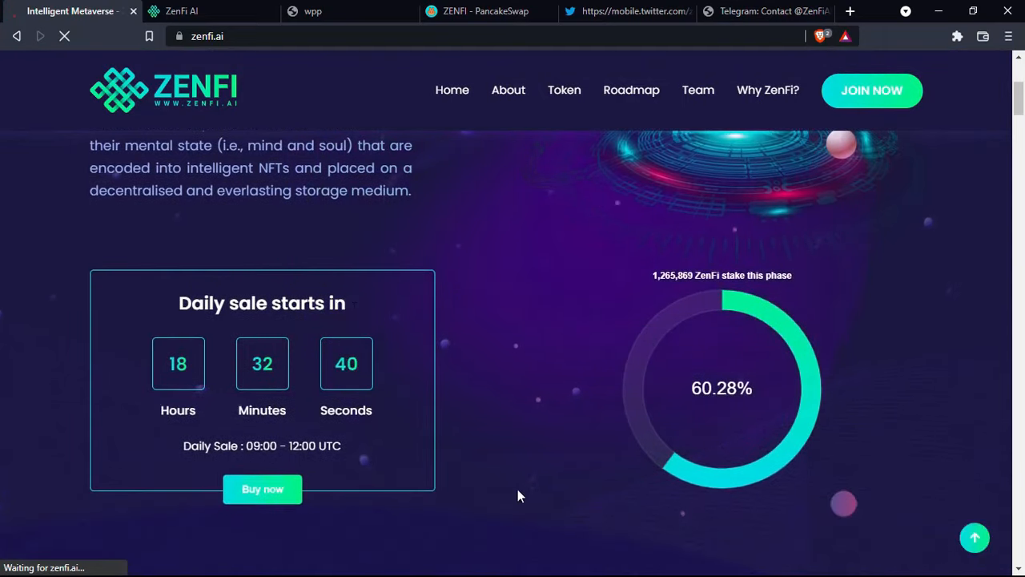
mouse_move(171, 397)
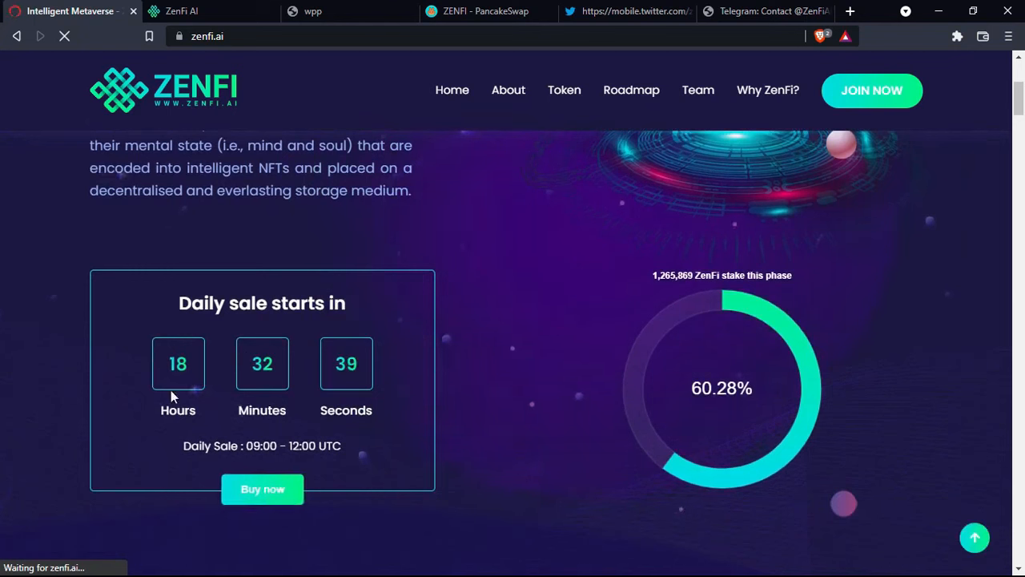
mouse_move(340, 512)
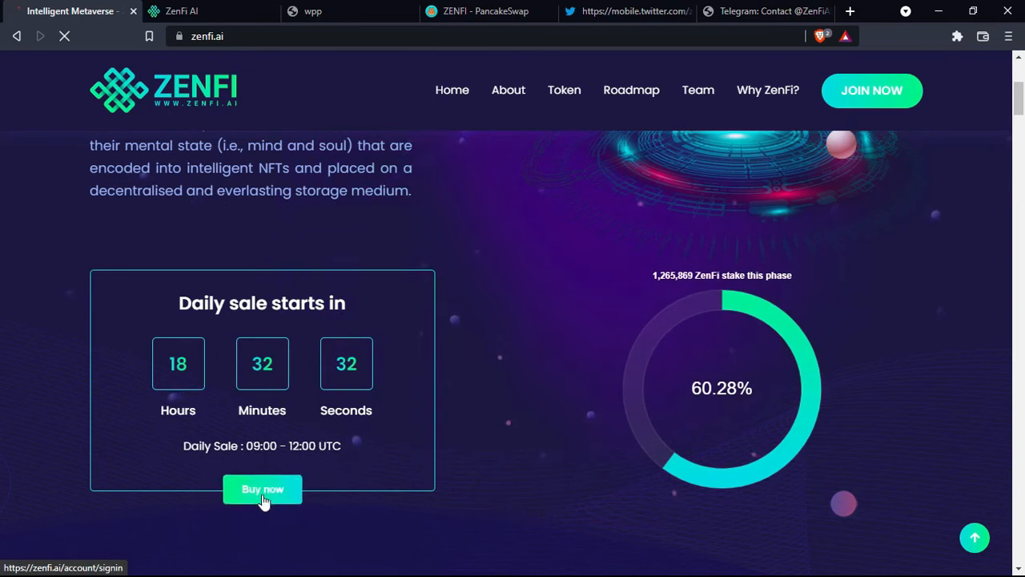
click(261, 489)
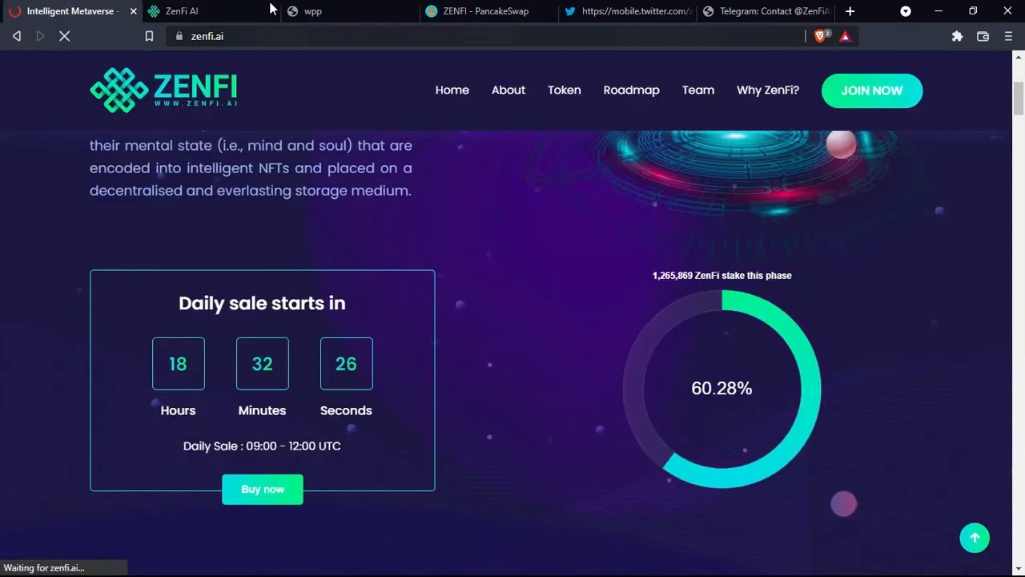
click(17, 36)
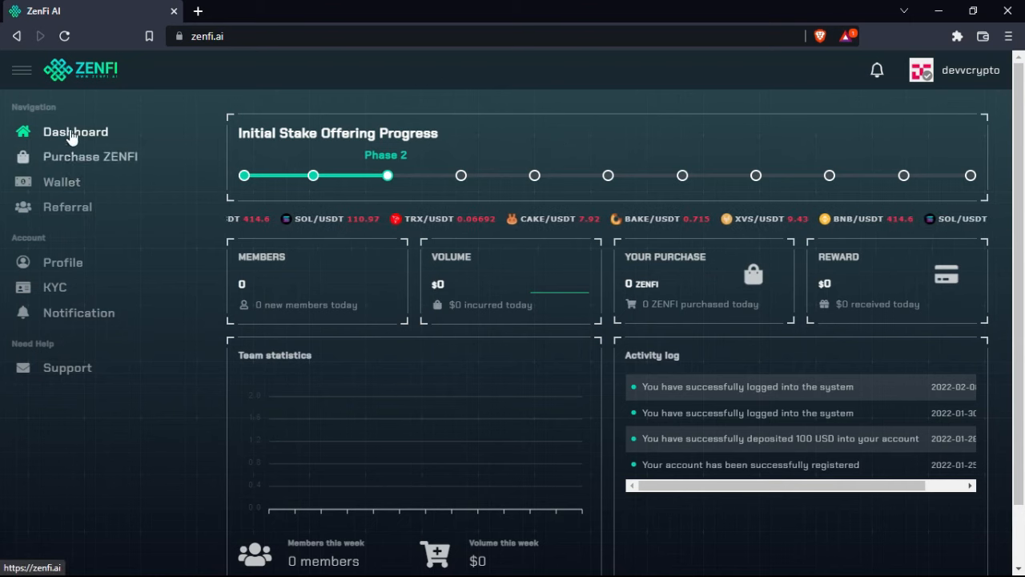
Open Purchase ZENFI and scroll to the Phase 2 (0.8 USD) amount form with $100 available
click(90, 156)
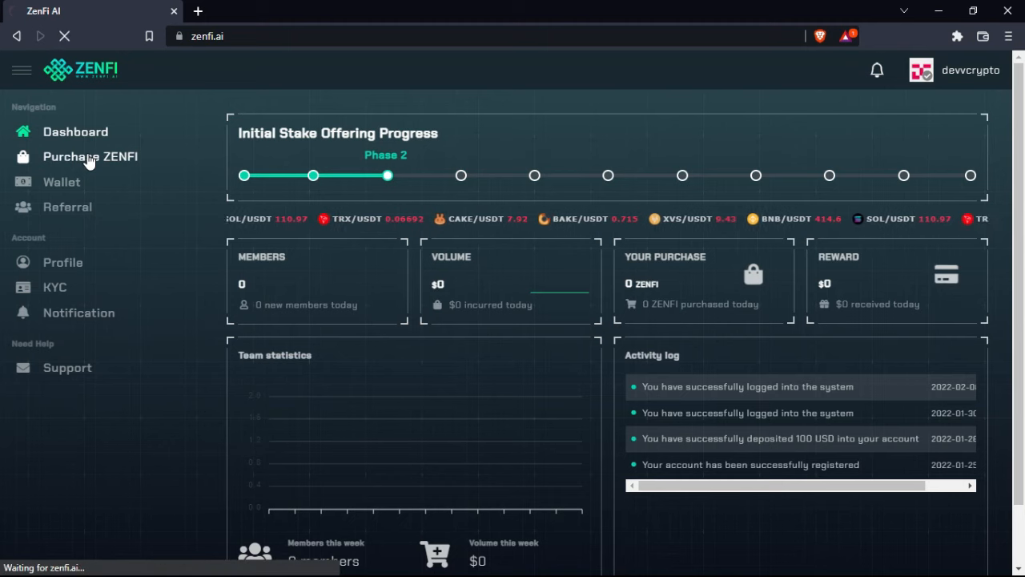
click(90, 156)
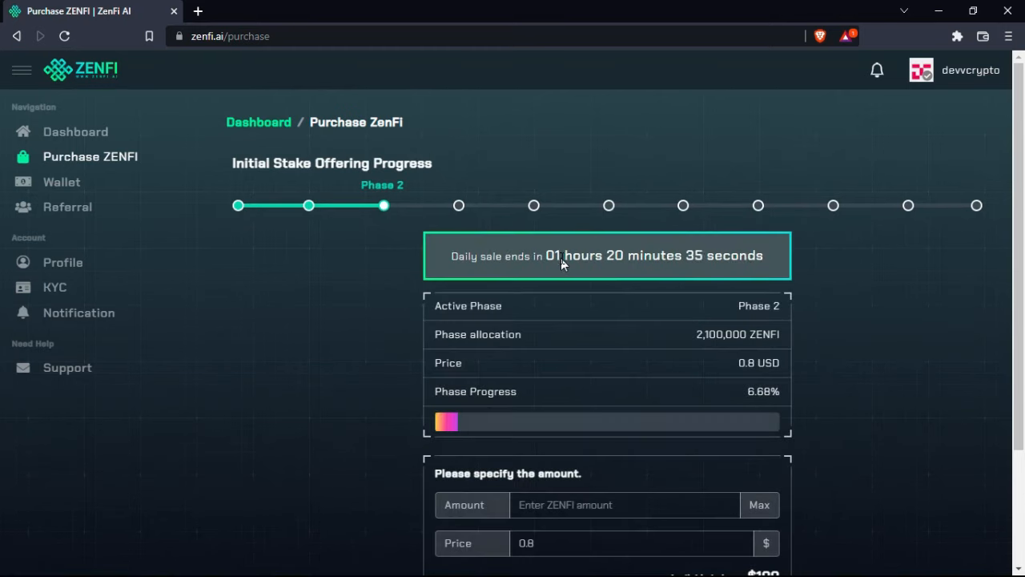
scroll(down, 3)
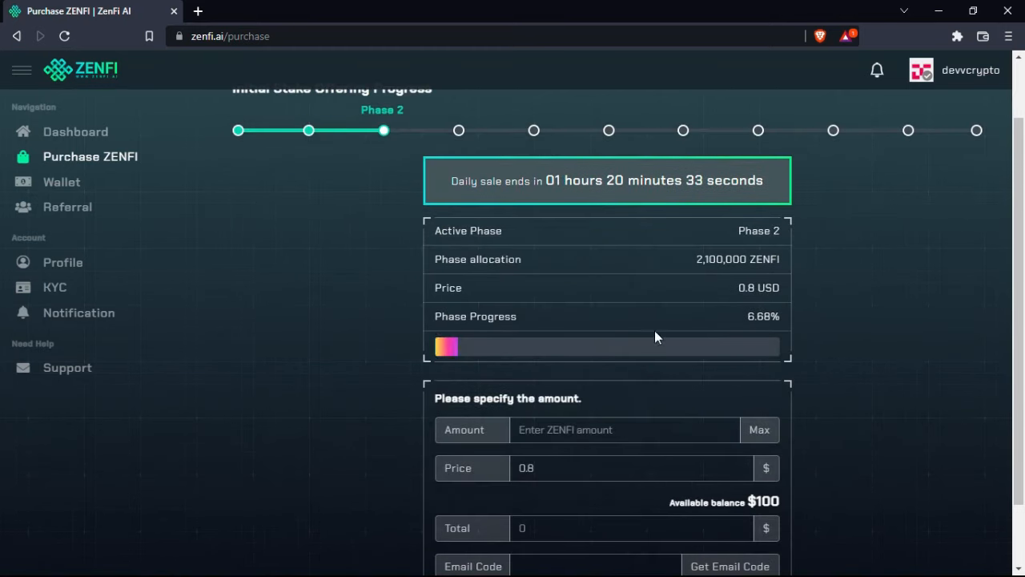
mouse_move(489, 174)
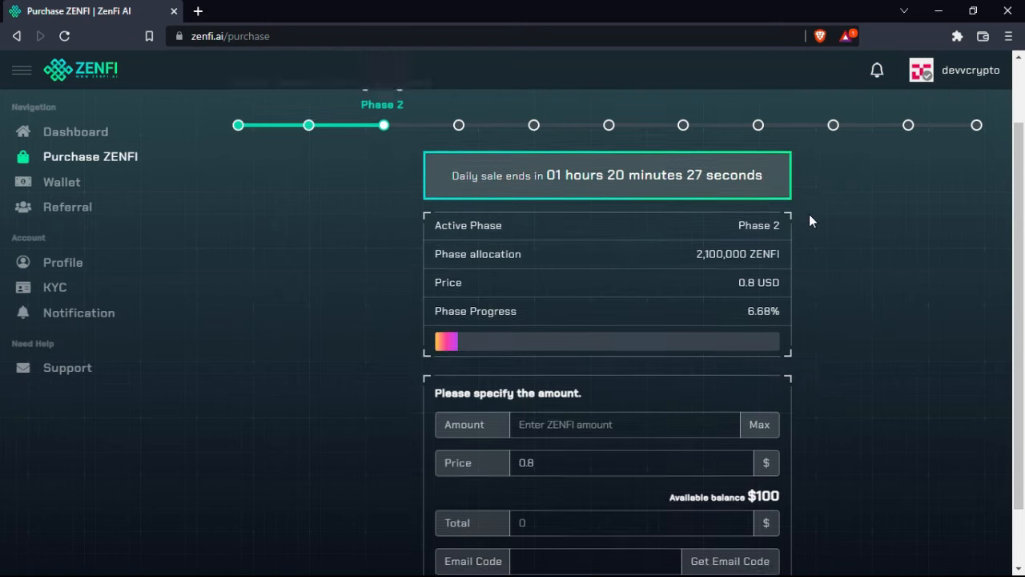
scroll(down, 3)
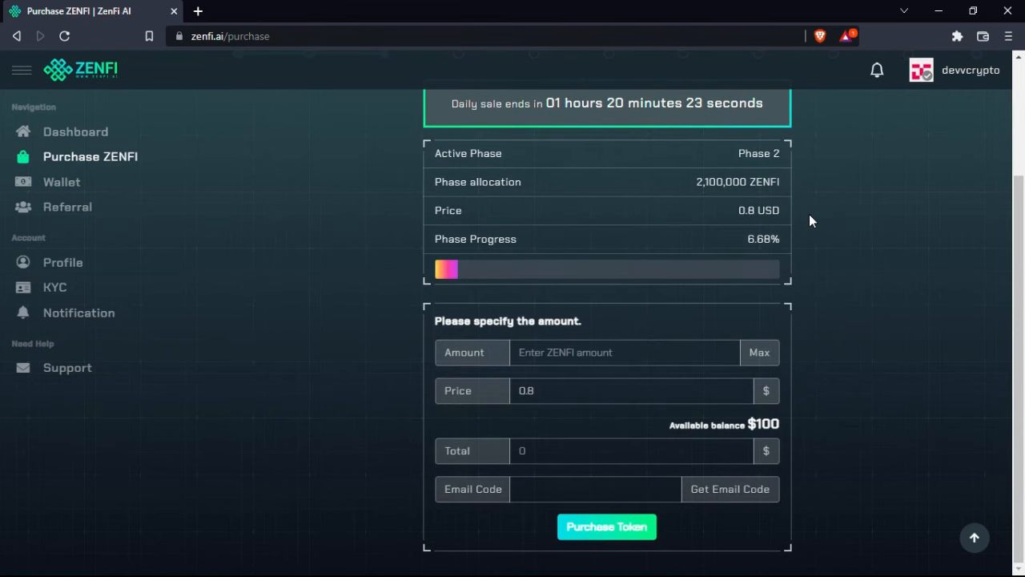
Fill the maximum 125 ZENFI ($100), submit, and dismiss the missing email code warning
click(758, 353)
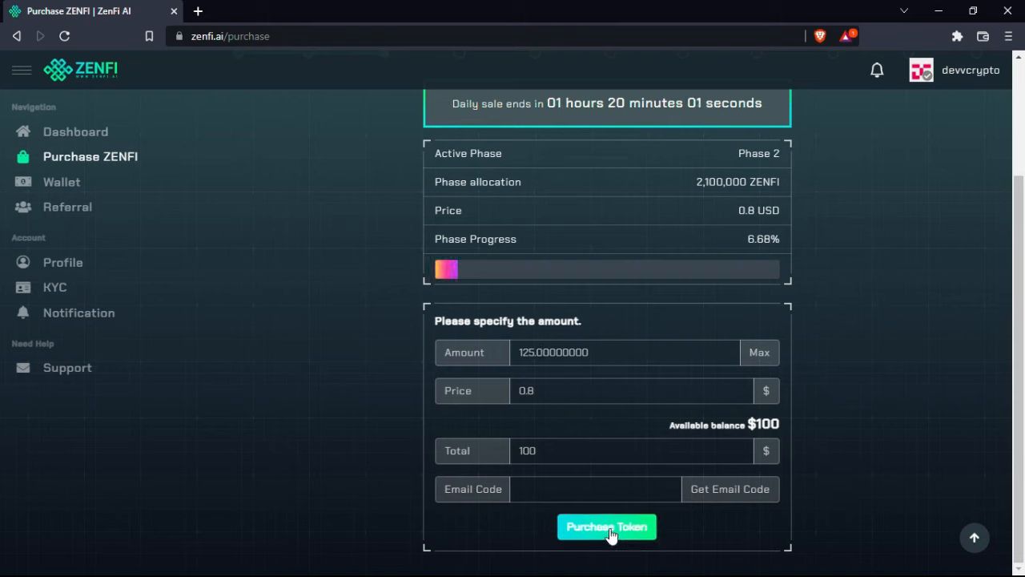
click(606, 526)
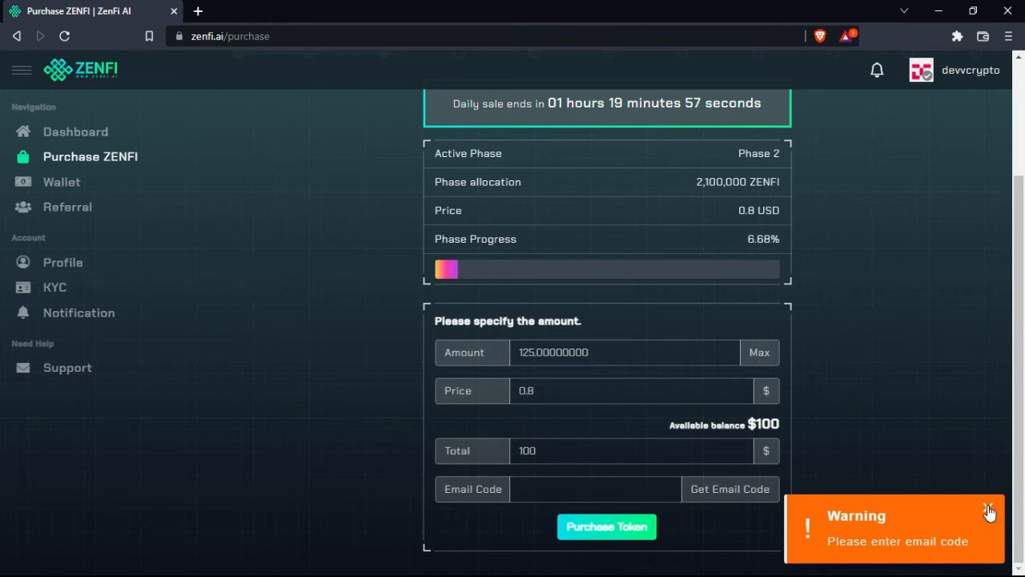
click(989, 512)
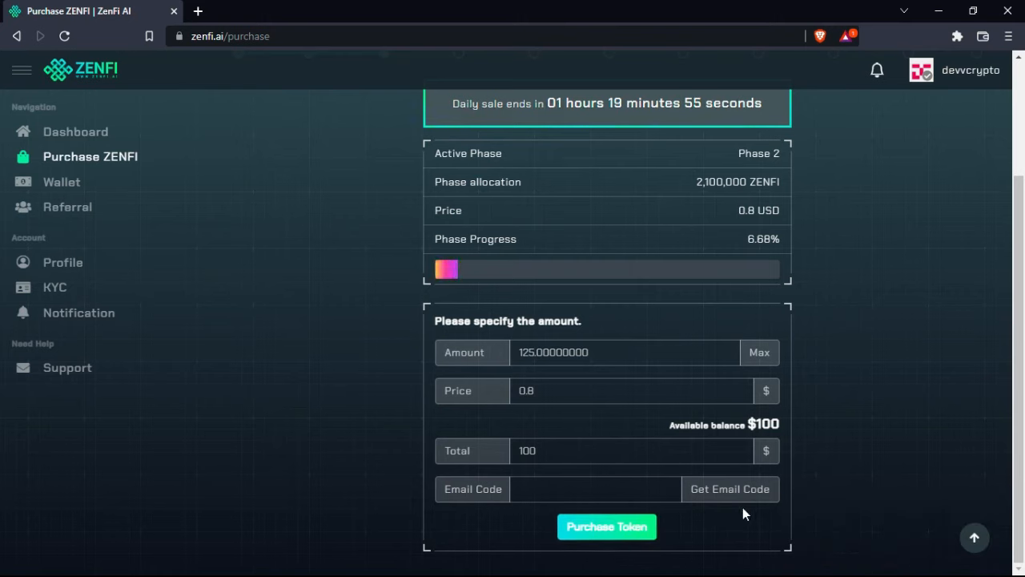
click(729, 488)
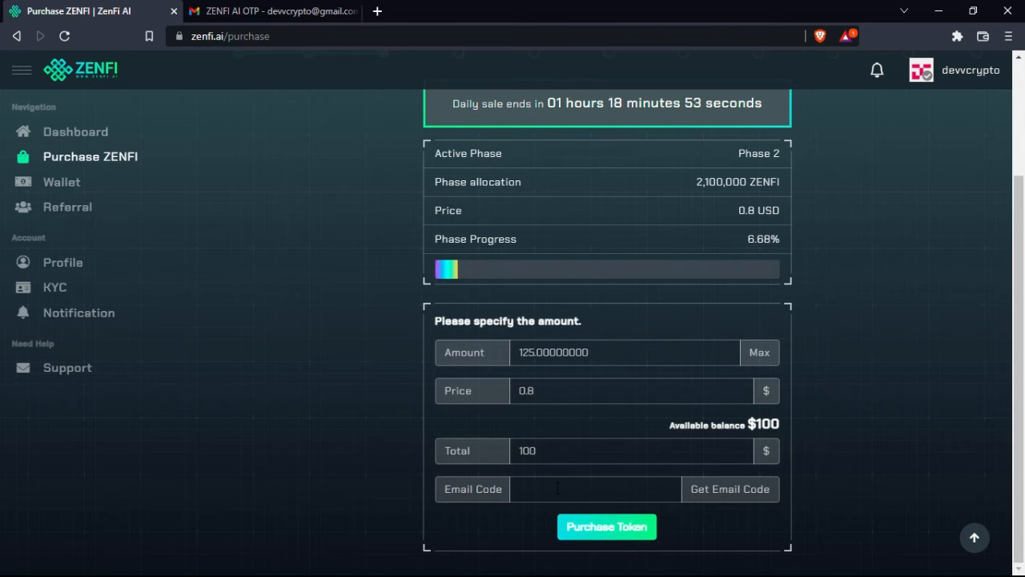
text(554)
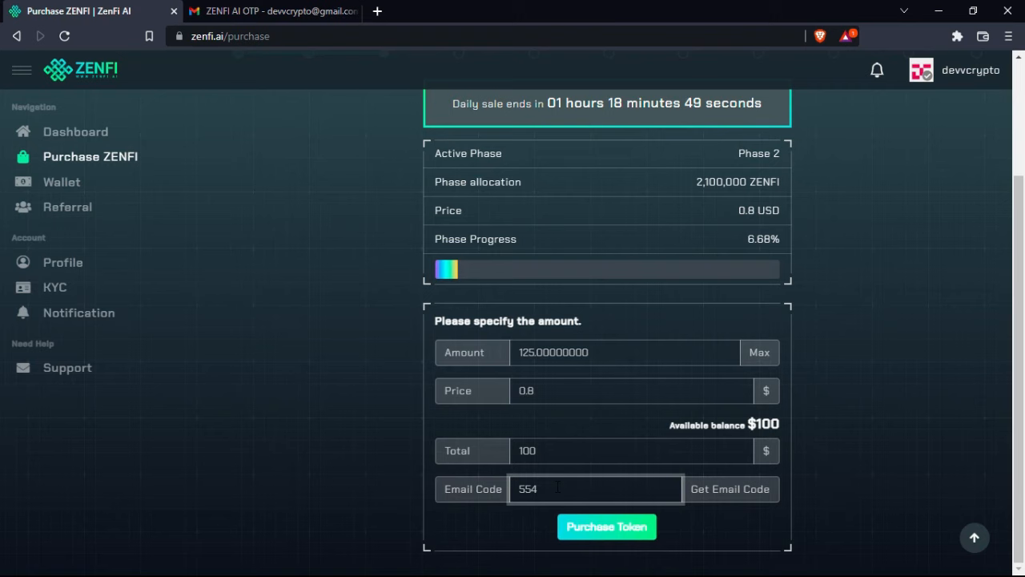
text(392)
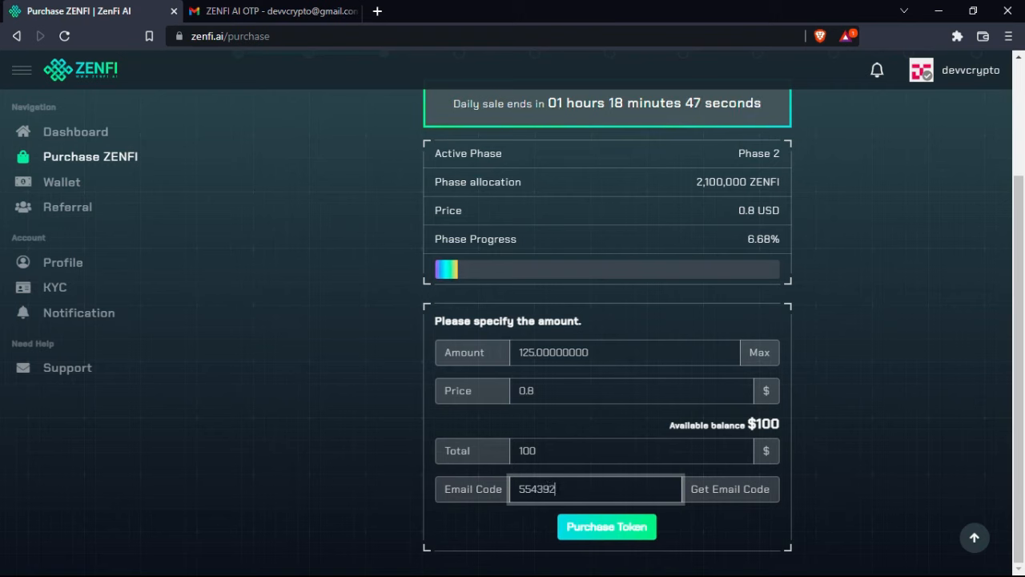
click(606, 526)
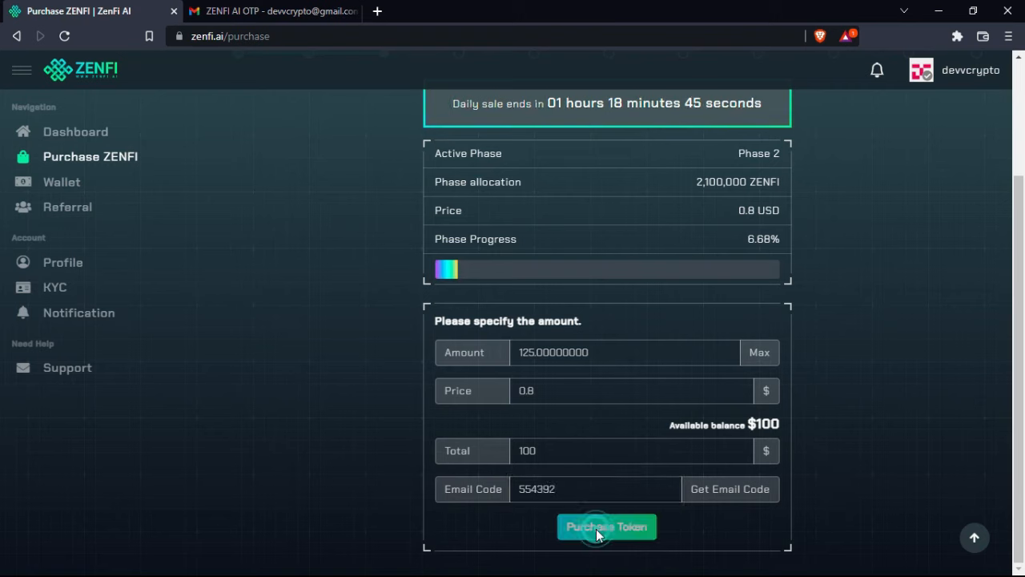
click(606, 527)
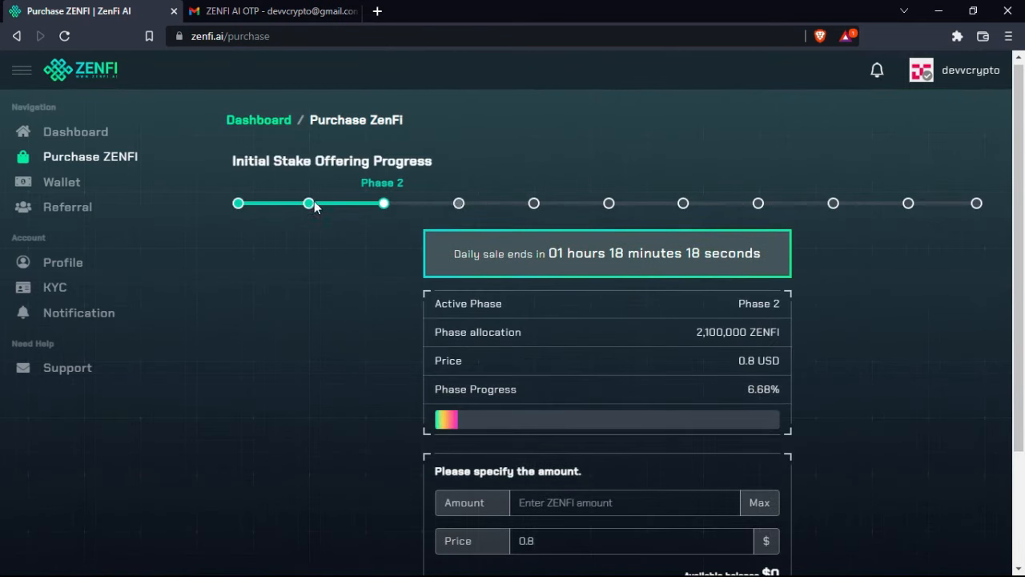
mouse_move(303, 261)
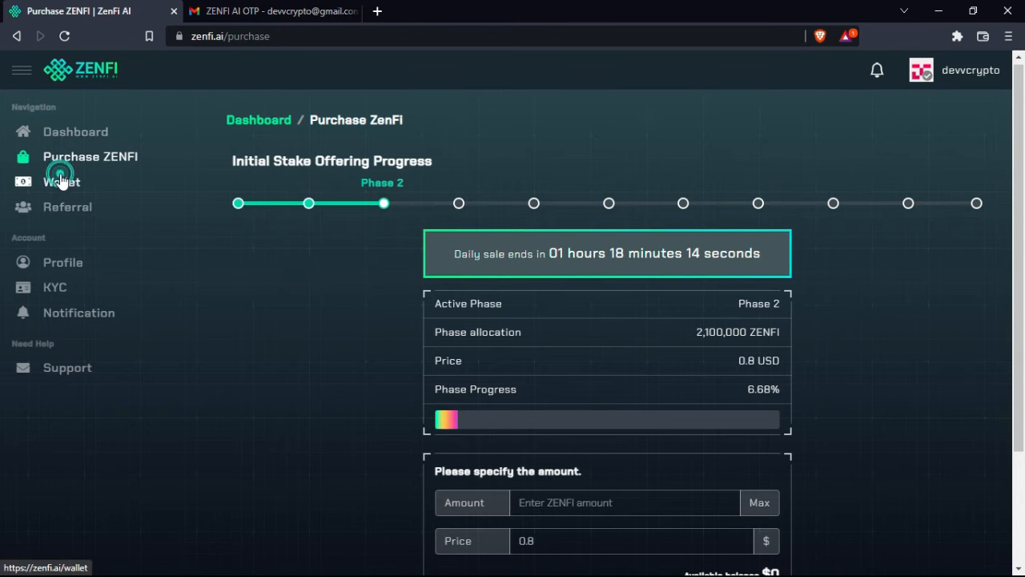
Check the wallet: 125 ZENFI purchased, $100 deposited, Phase 2 purchase in transactions
click(61, 182)
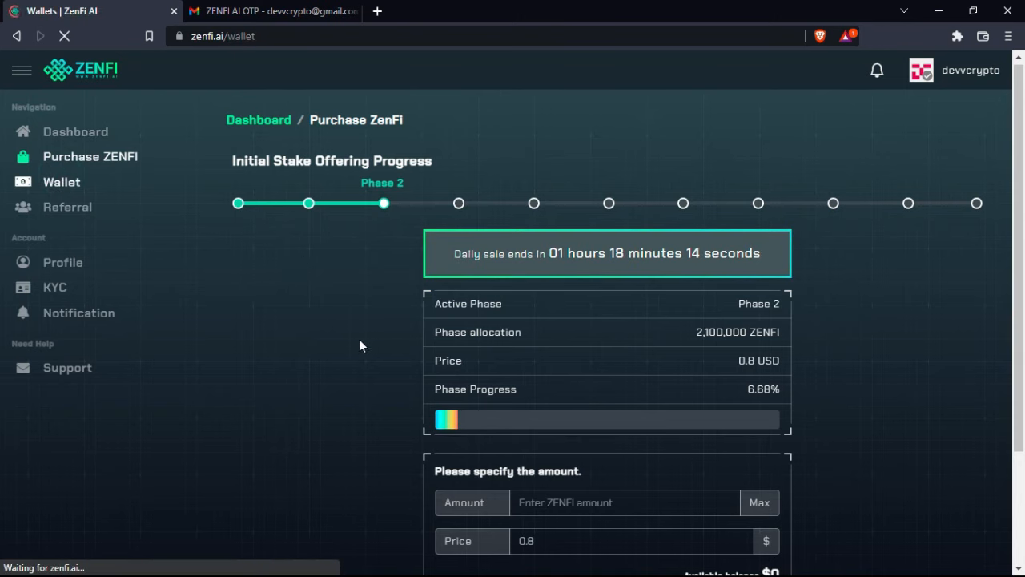
click(61, 181)
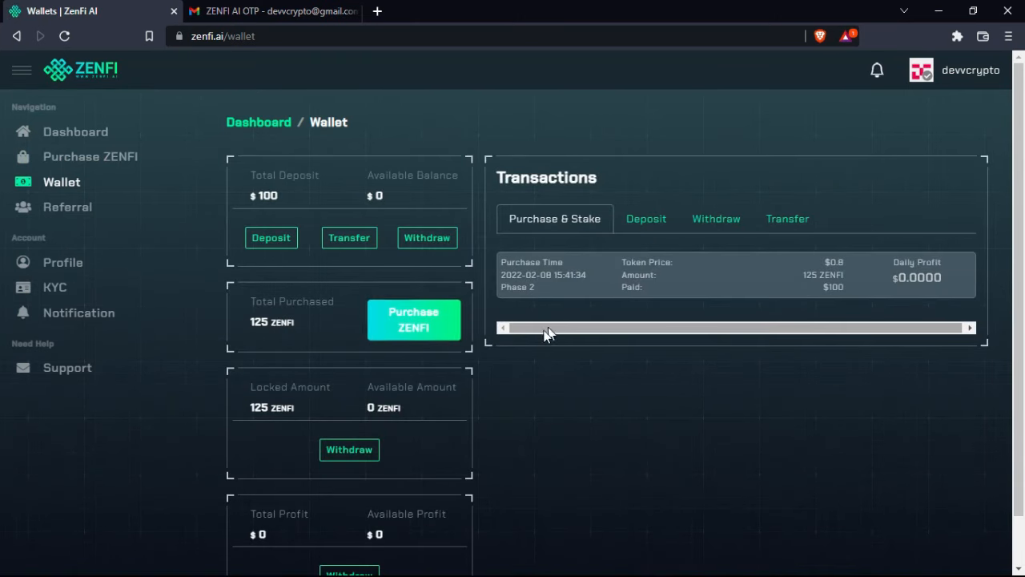
mouse_move(797, 288)
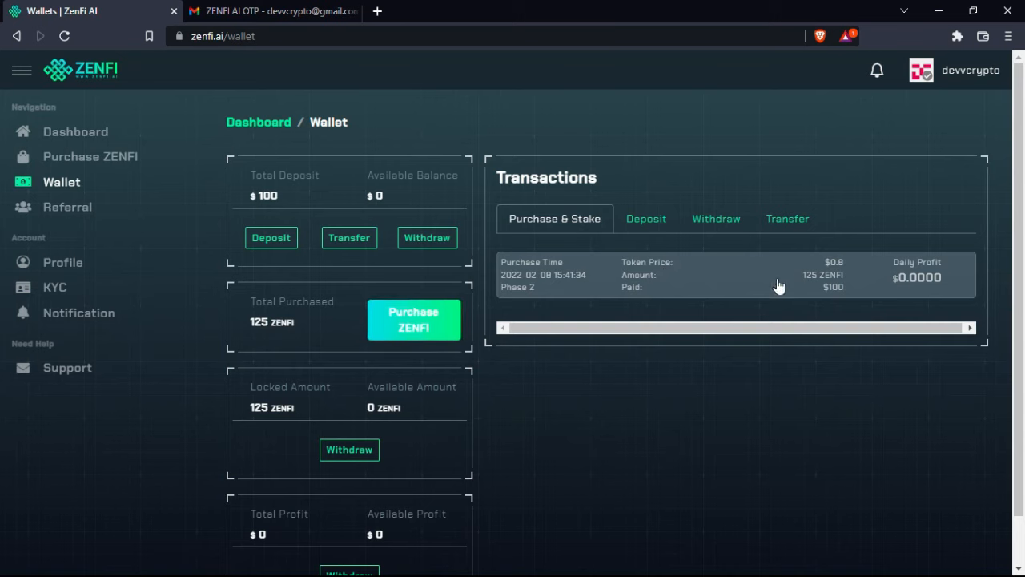
mouse_move(358, 328)
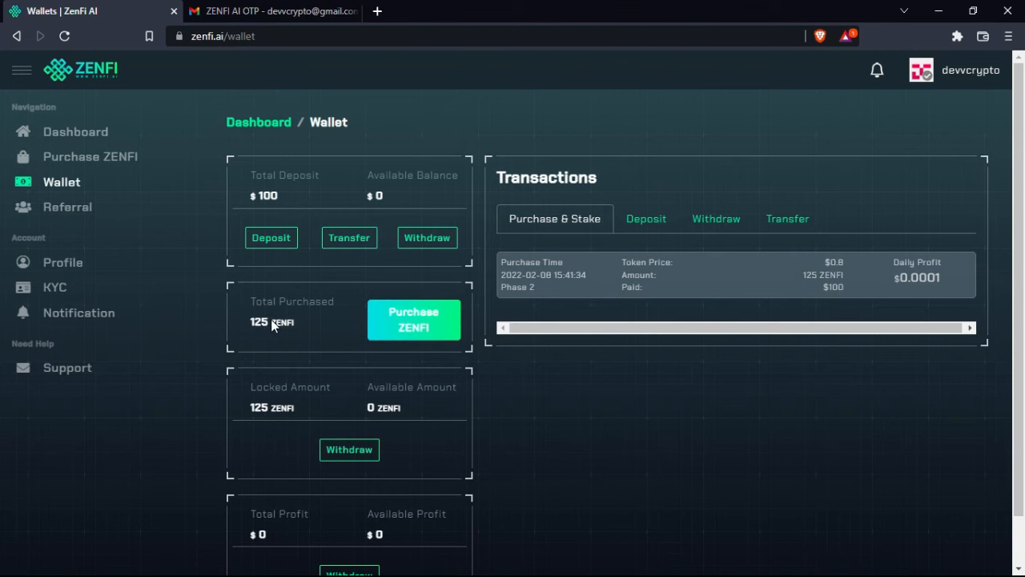
click(90, 156)
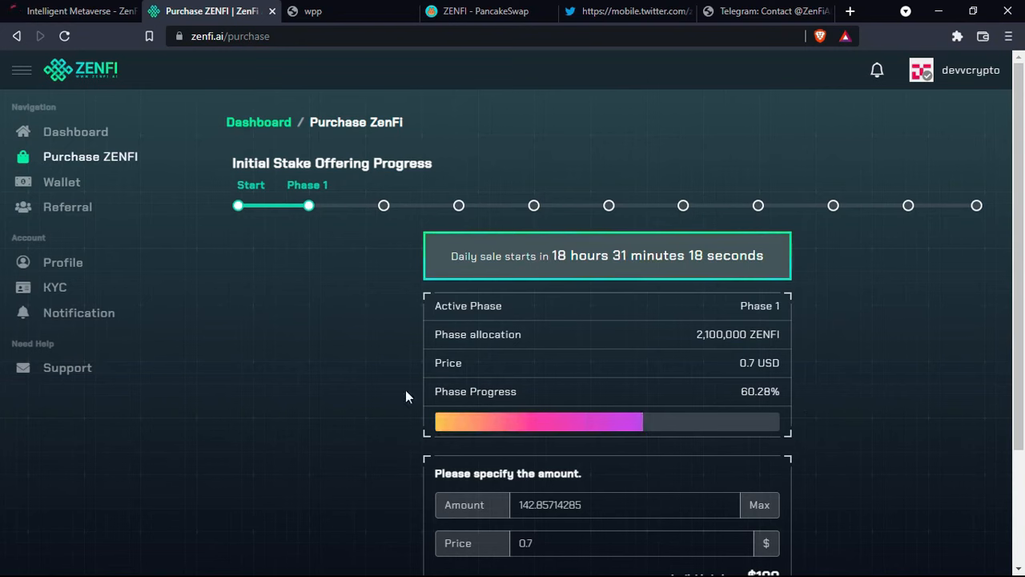
In the wallet's Deposit dialog, select the BNB (BEP20) address, then close the dialog
scroll(down, 3)
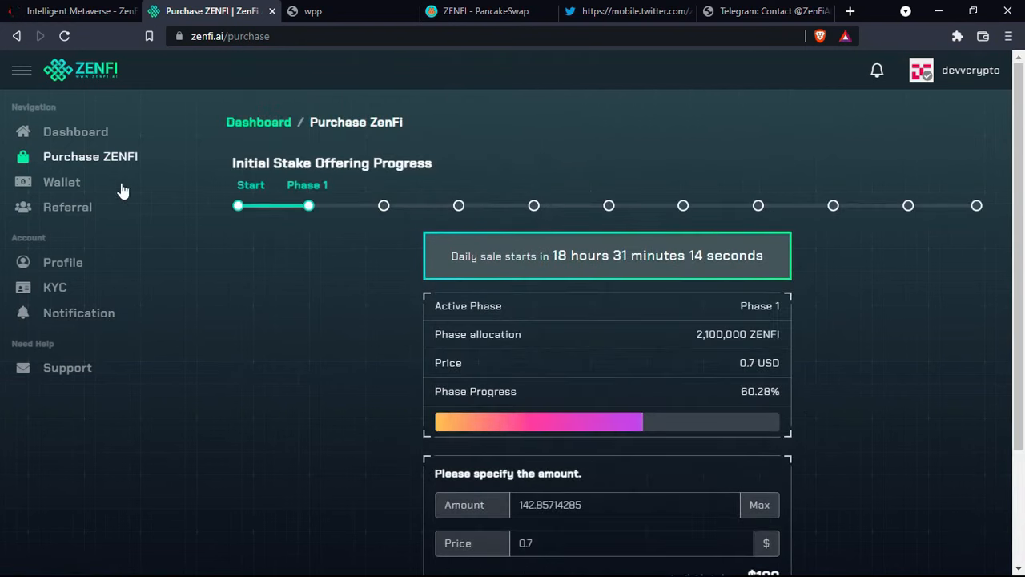
click(62, 181)
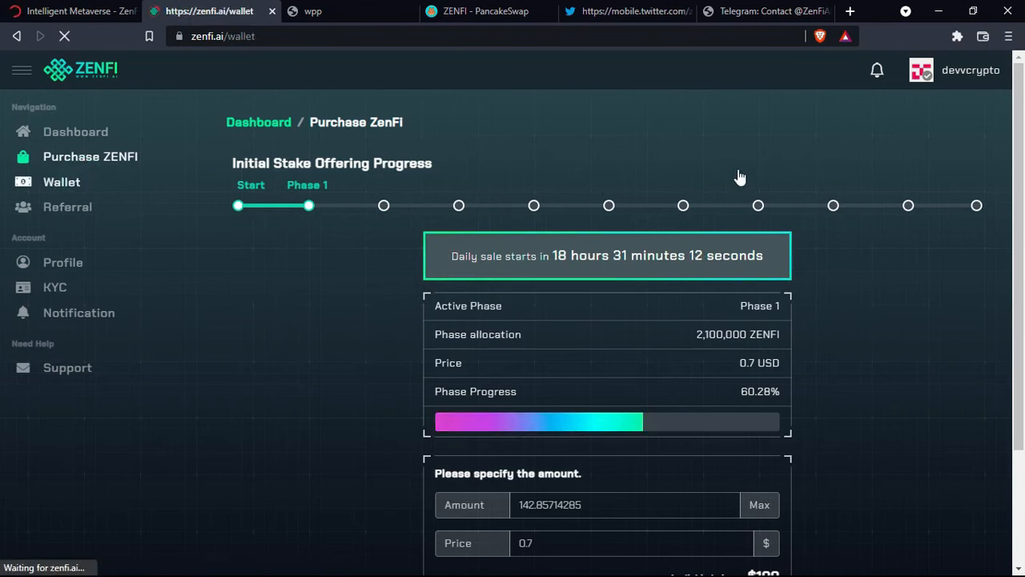
click(61, 182)
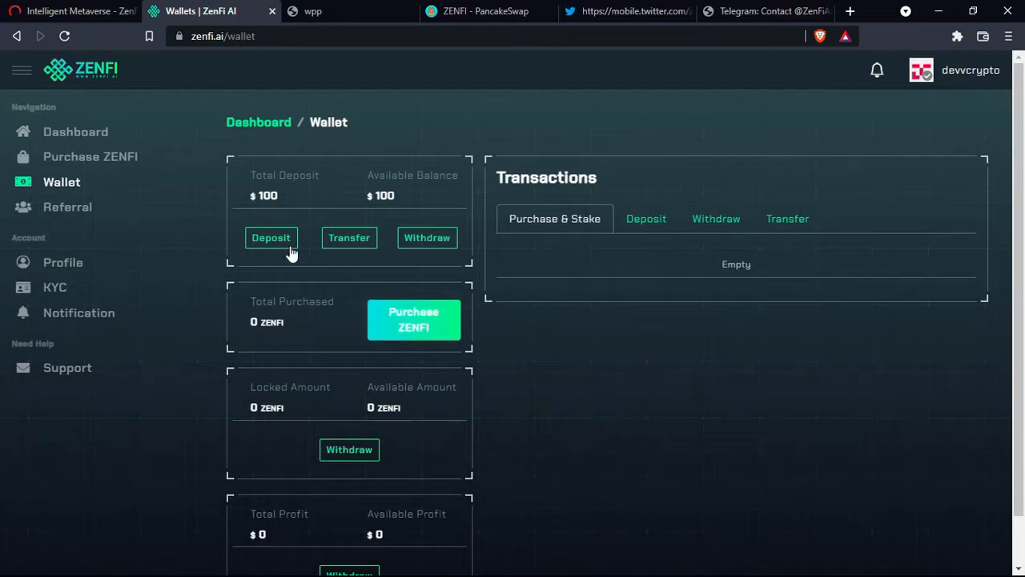
click(271, 237)
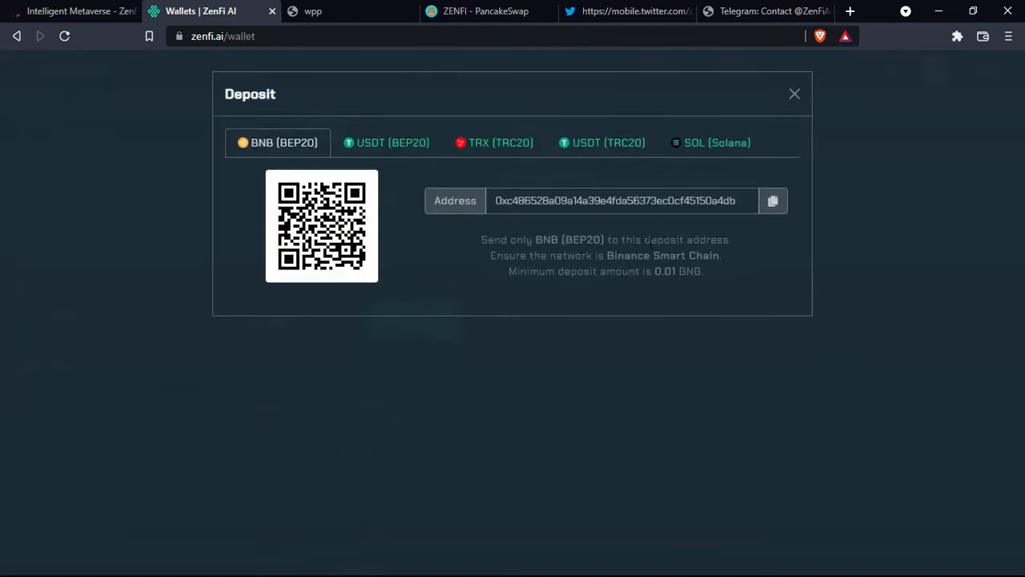
click(614, 200)
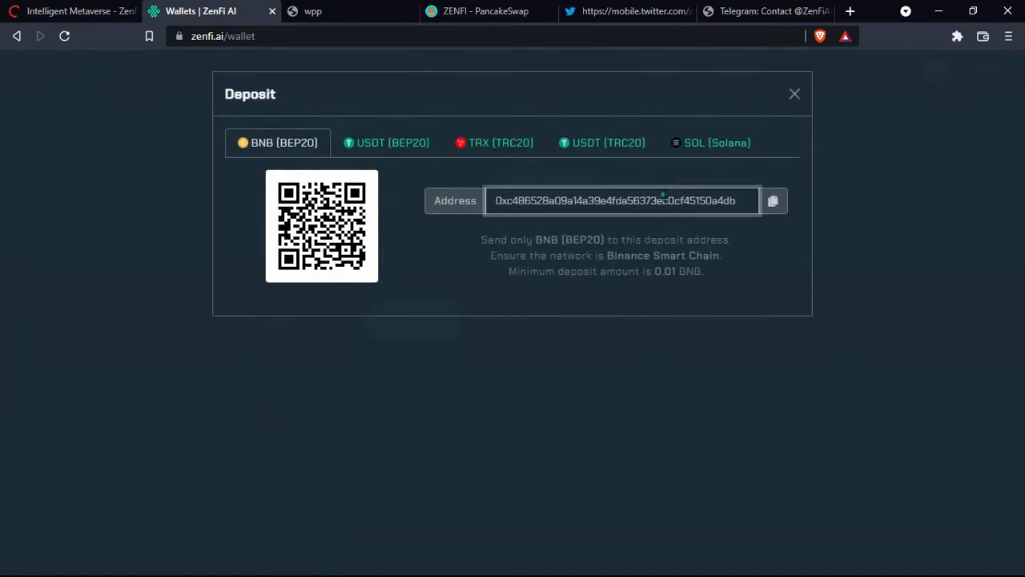
triple_click(615, 200)
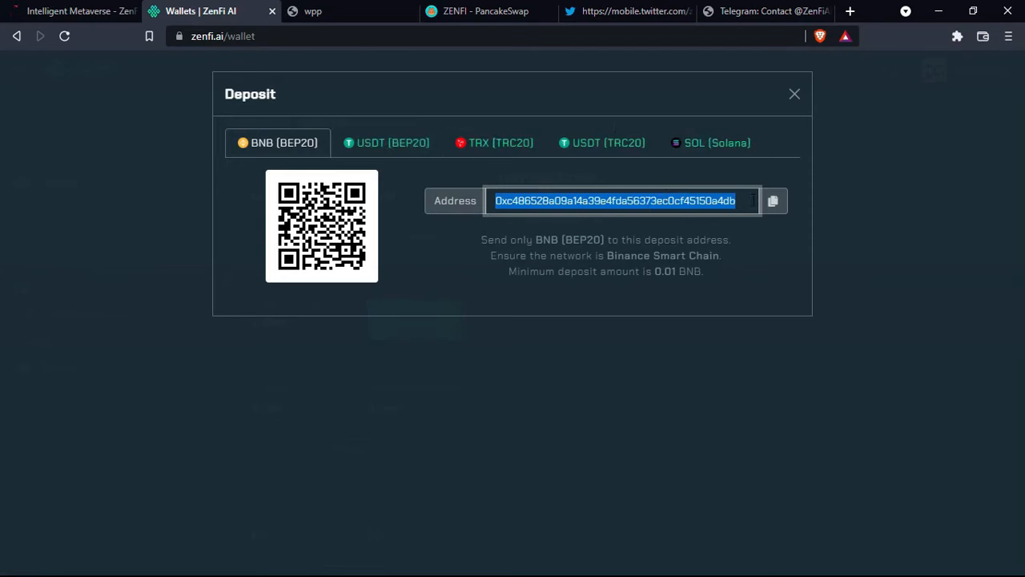
mouse_move(794, 93)
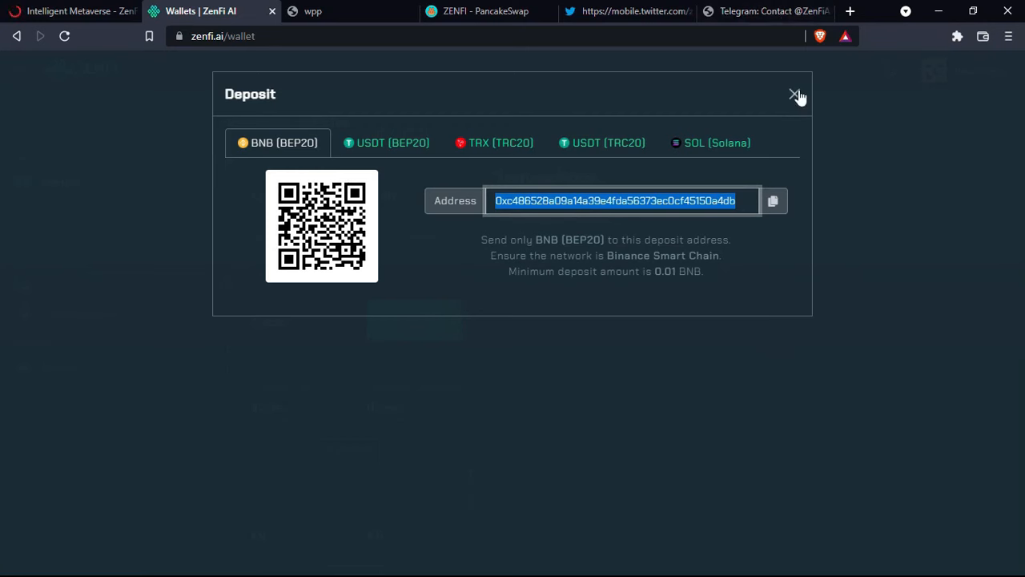
click(793, 94)
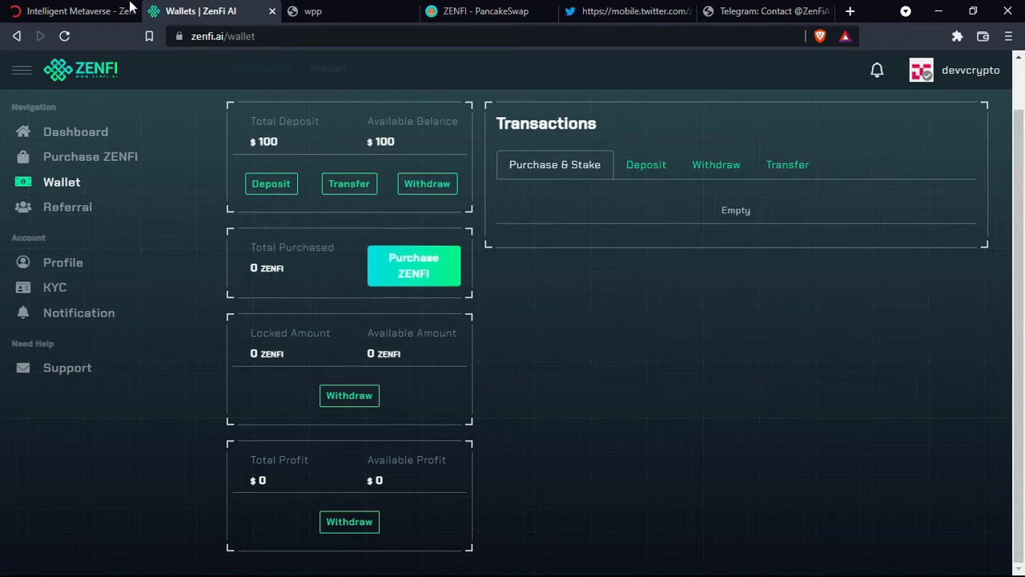
Switch to the zenfi.ai homepage, then open the whitepaper document
click(68, 11)
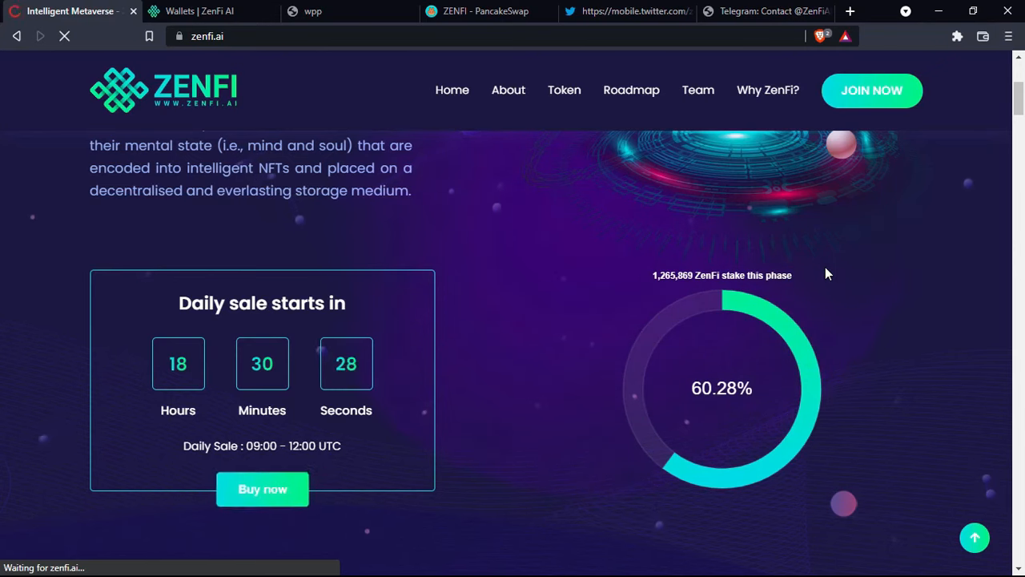
mouse_move(663, 239)
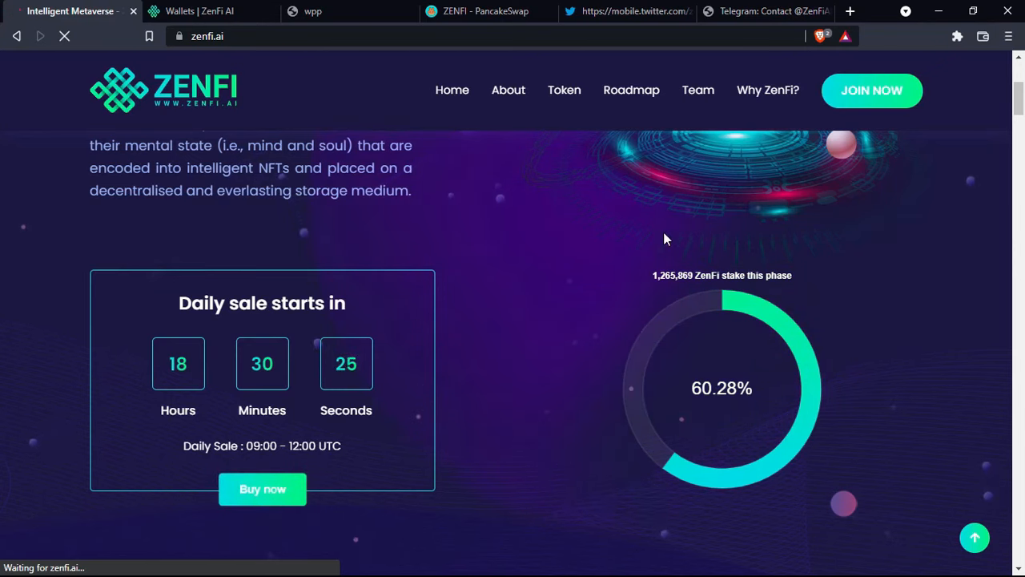
click(508, 89)
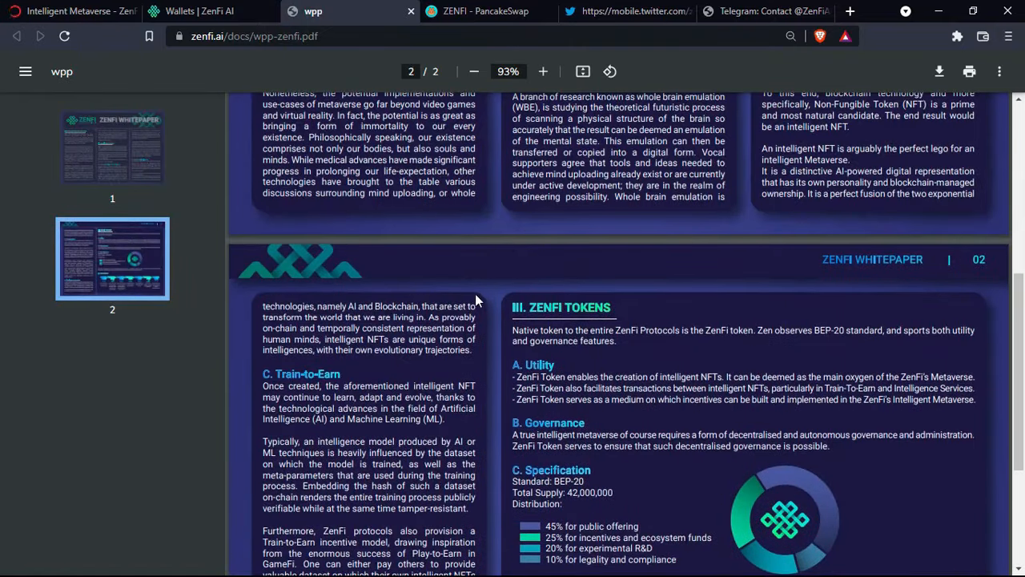
Scroll through the whitepaper's ZENFI Tokens page
scroll(down, 3)
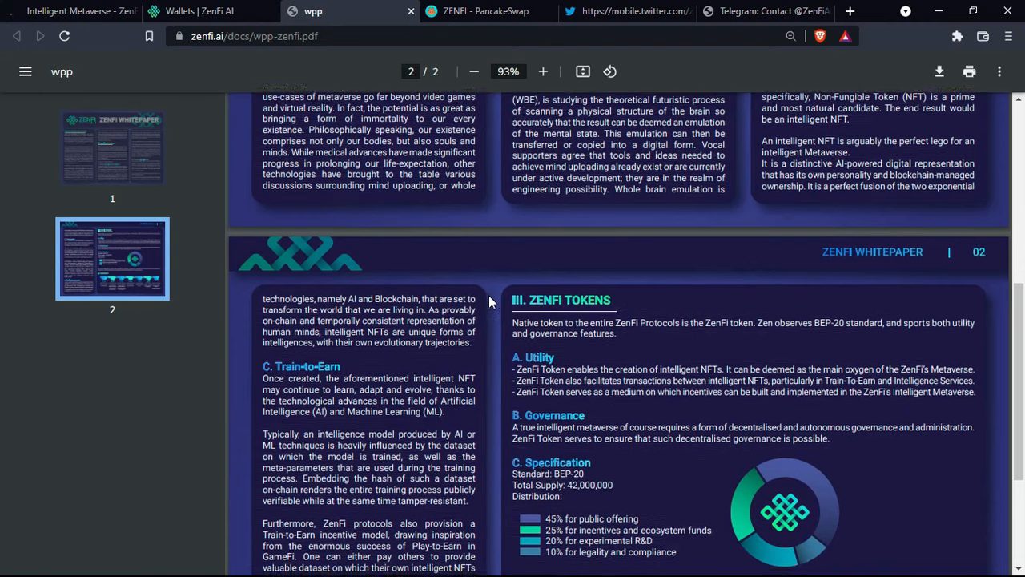
scroll(down, 3)
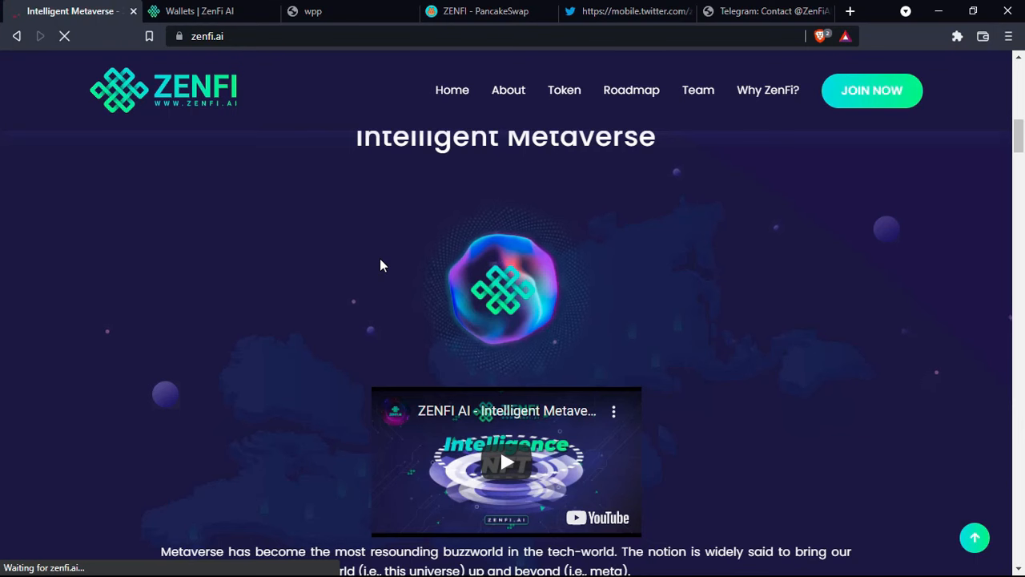
Return to the zenfi.ai homepage and browse its About section
click(208, 11)
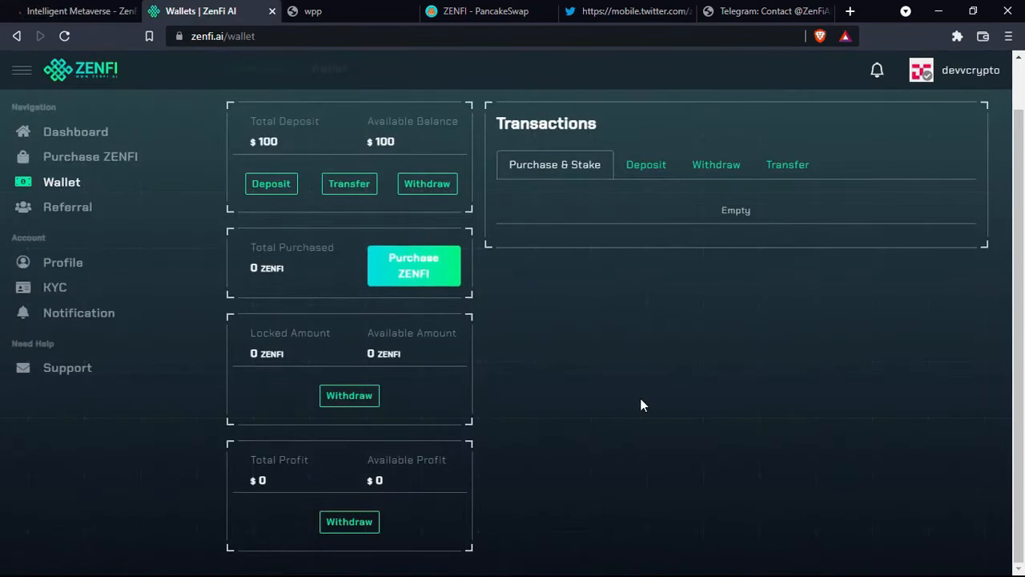
mouse_move(498, 337)
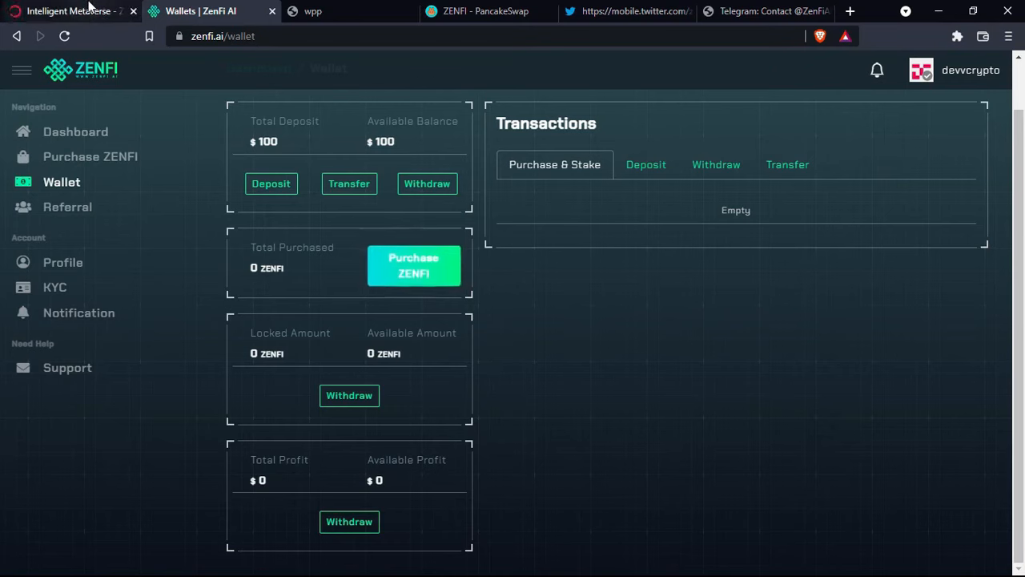
click(68, 11)
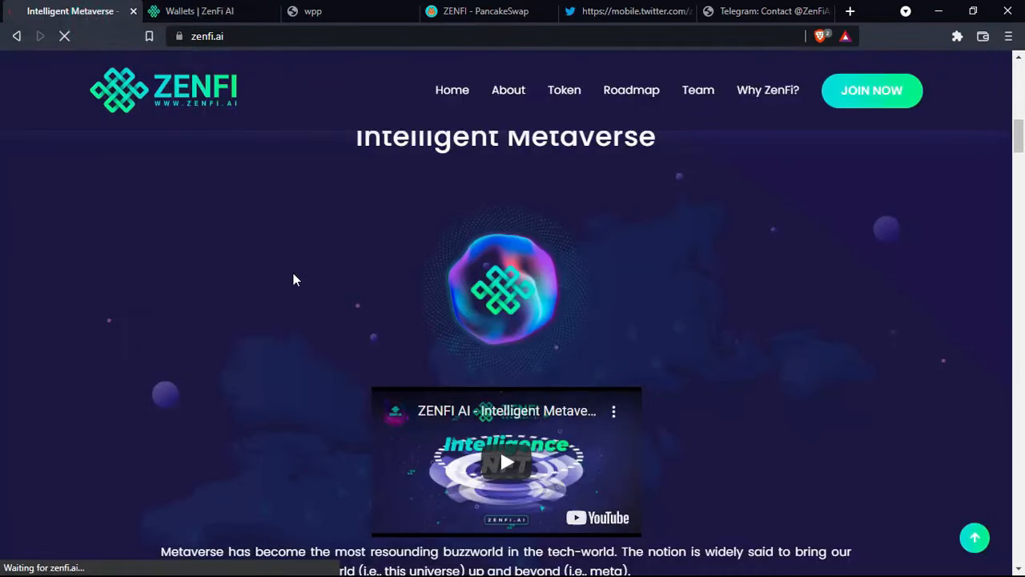
click(507, 90)
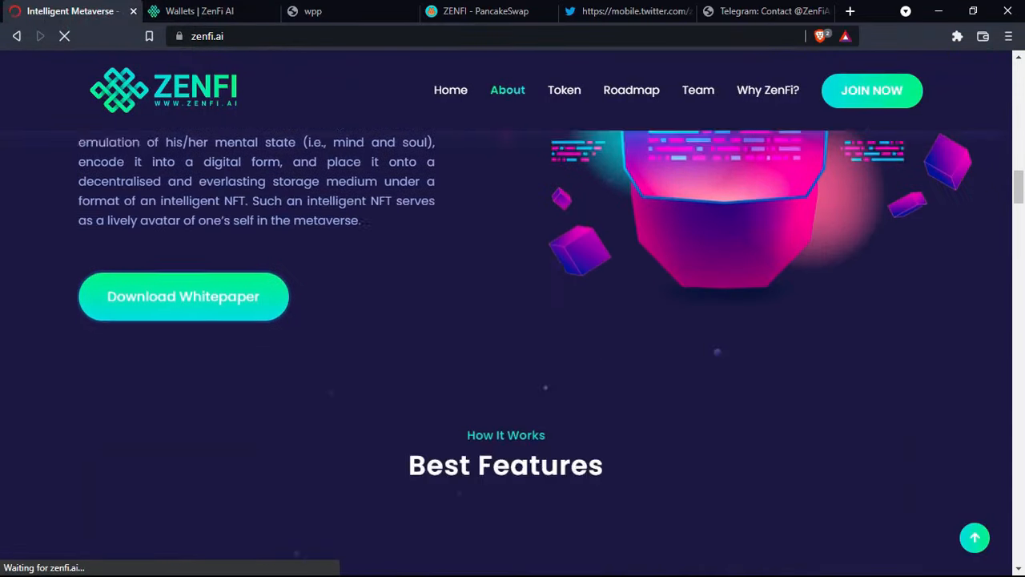
scroll(down, 3)
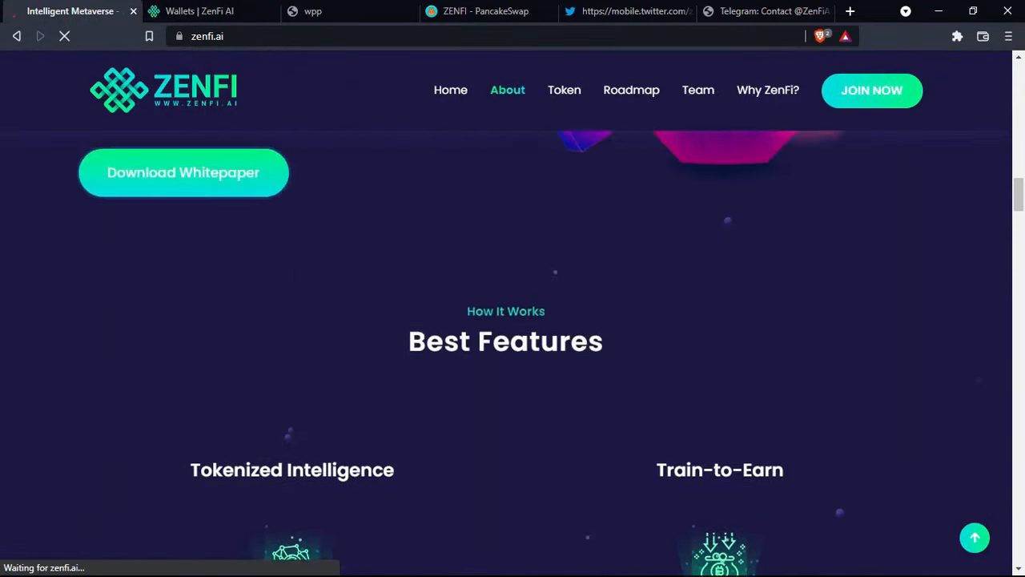
scroll(down, 3)
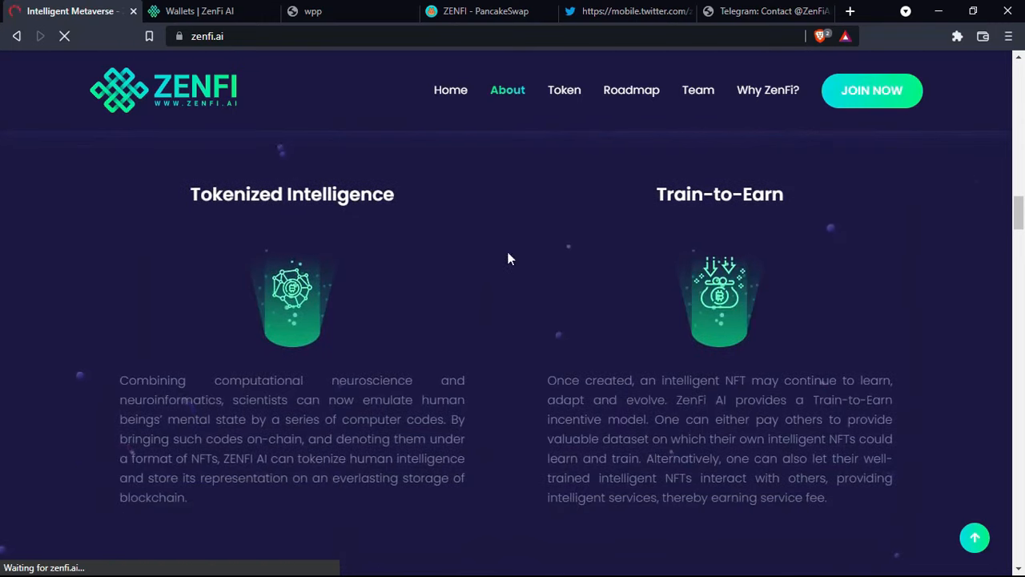
scroll(down, 3)
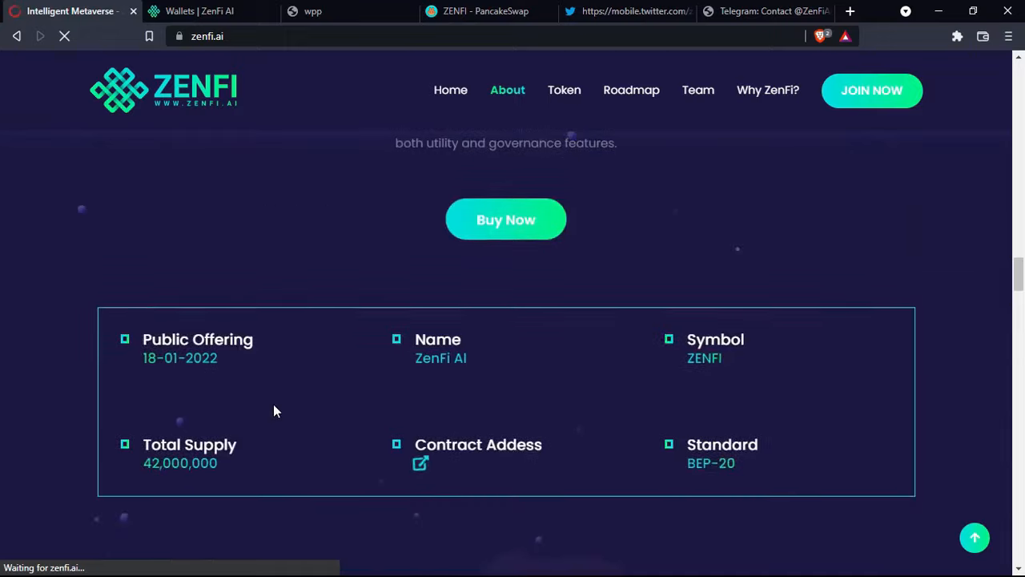
Jump to the Roadmap and scroll through Team, Why ZenFi?, Markets and Press
click(631, 90)
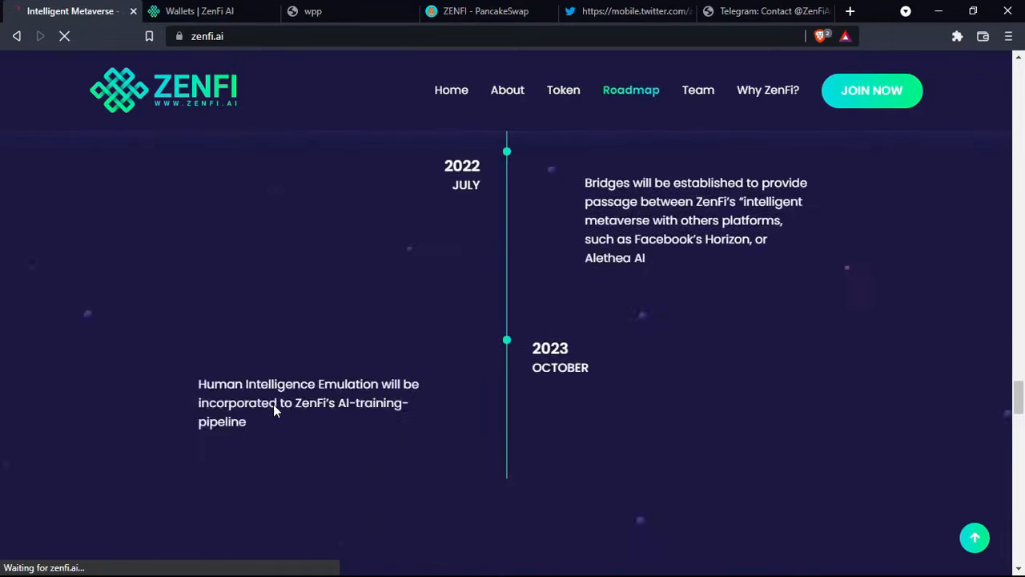
click(697, 89)
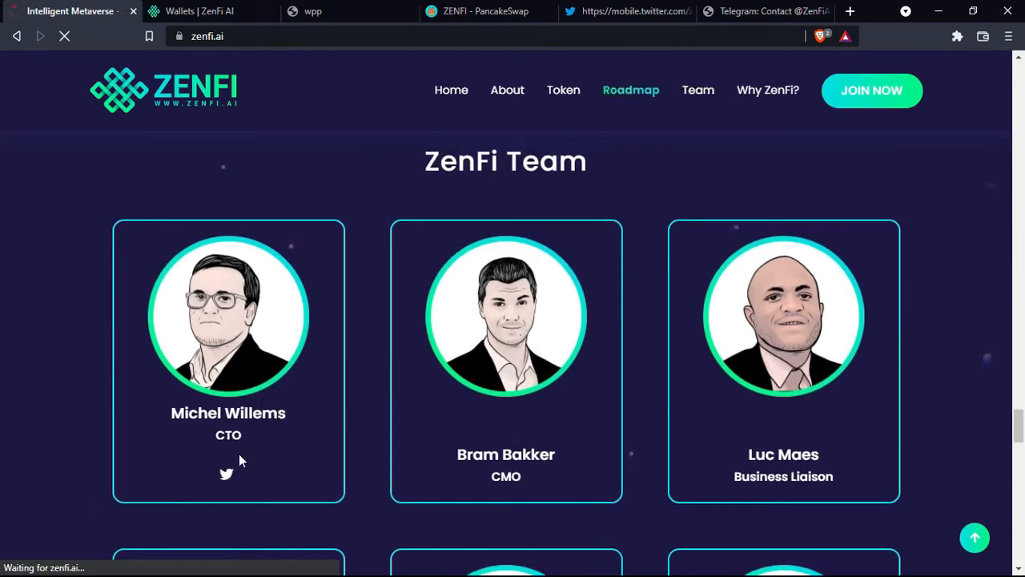
click(228, 473)
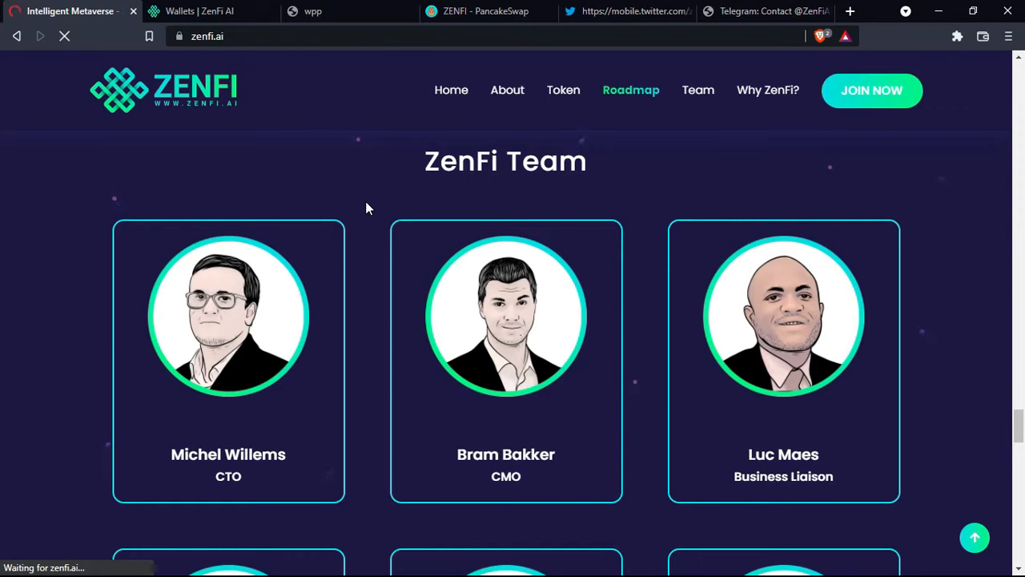
scroll(down, 3)
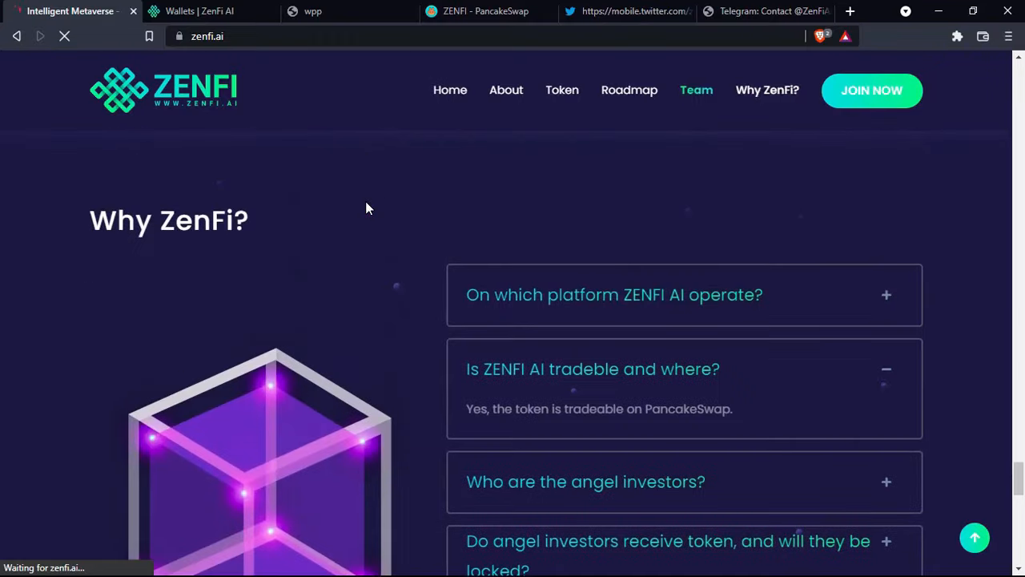
scroll(down, 3)
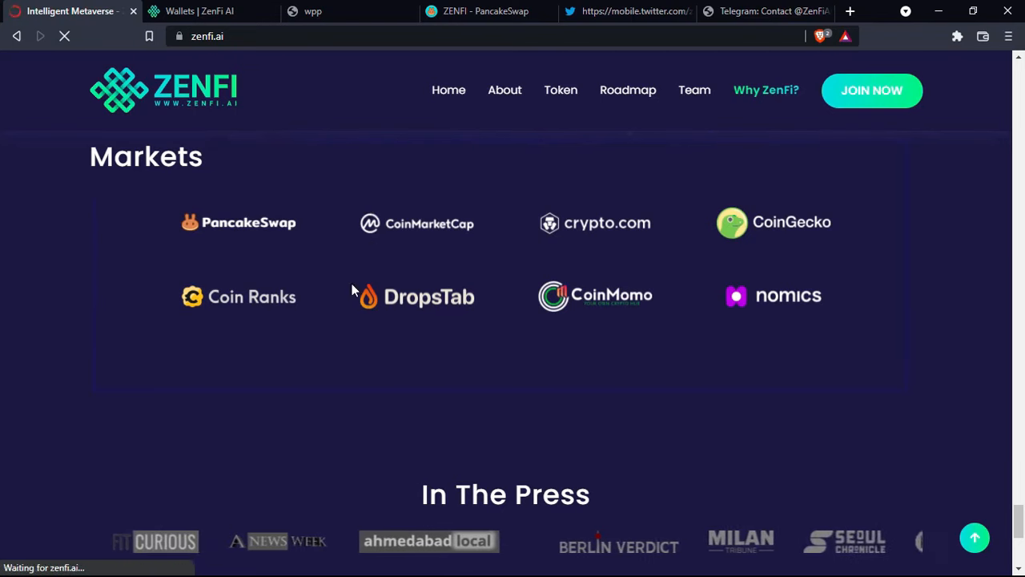
scroll(down, 3)
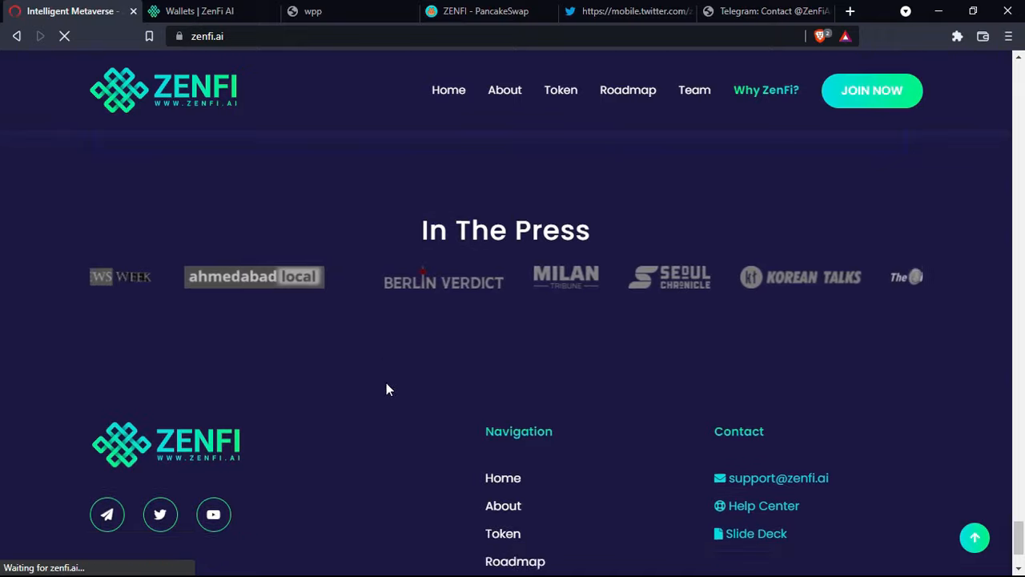
scroll(down, 3)
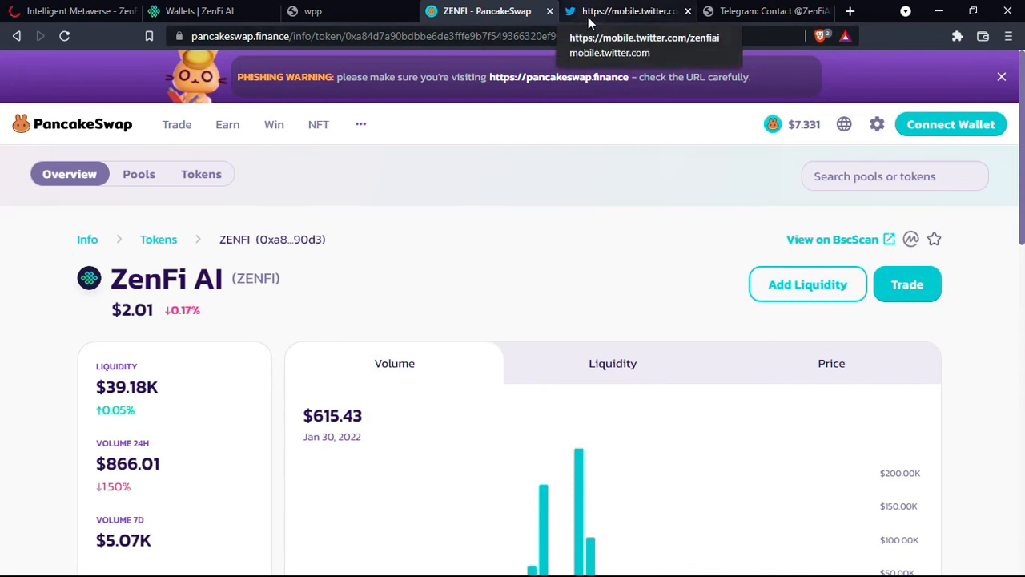
Glance at ZenFi's Twitter profile, revisit the PancakeSwap listing, then open the wallet page
scroll(down, 3)
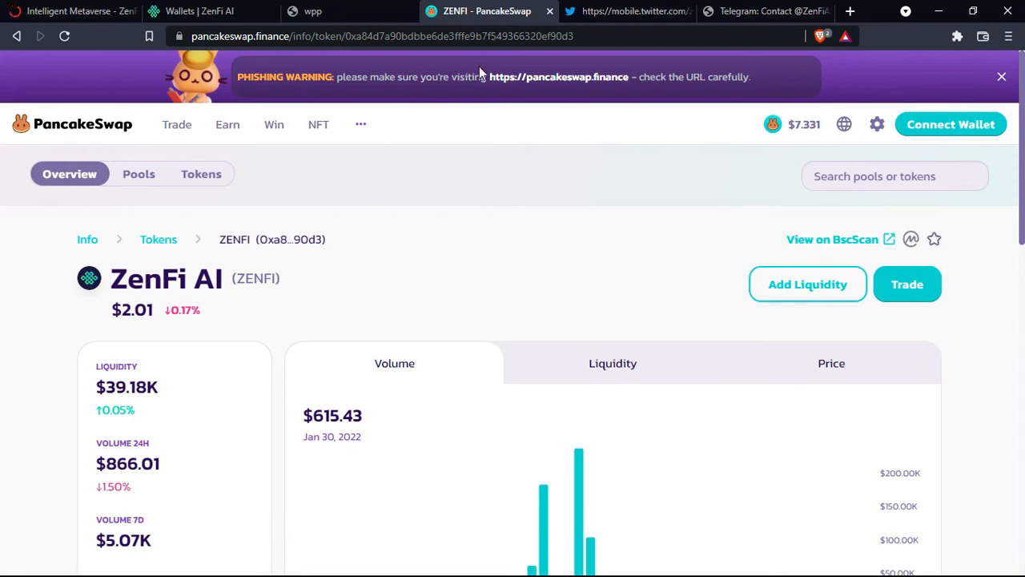
click(627, 11)
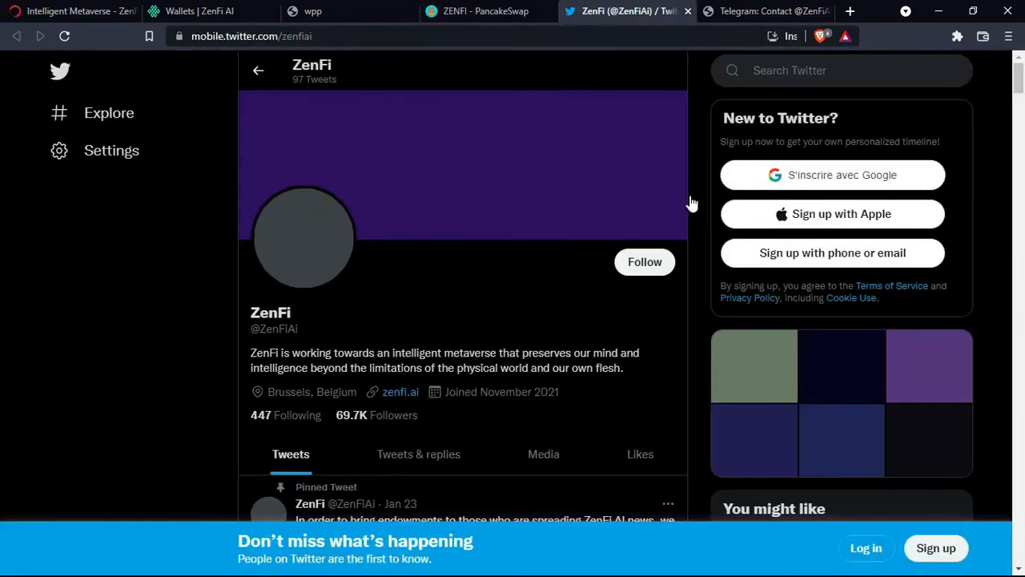
click(487, 11)
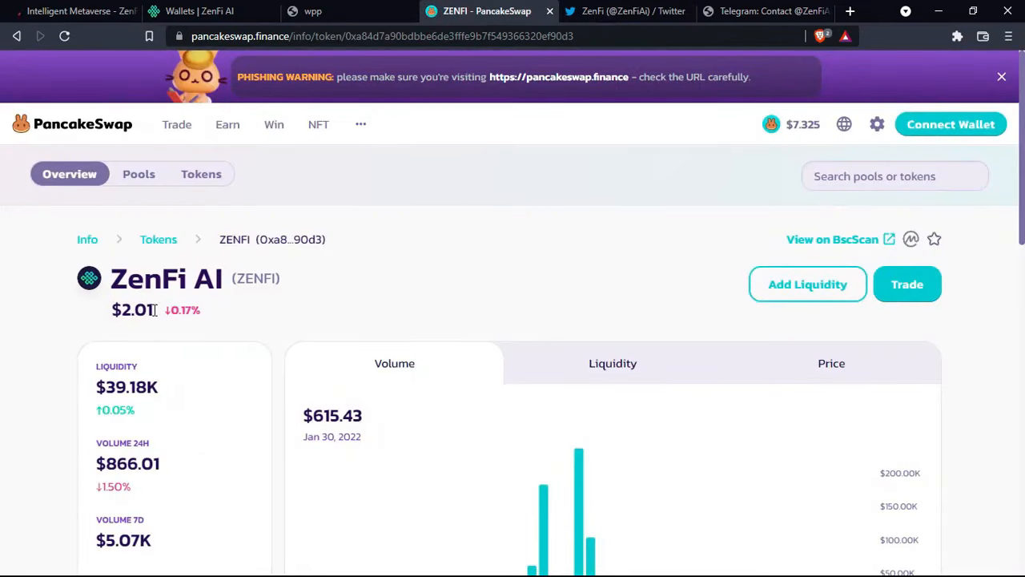
mouse_move(392, 315)
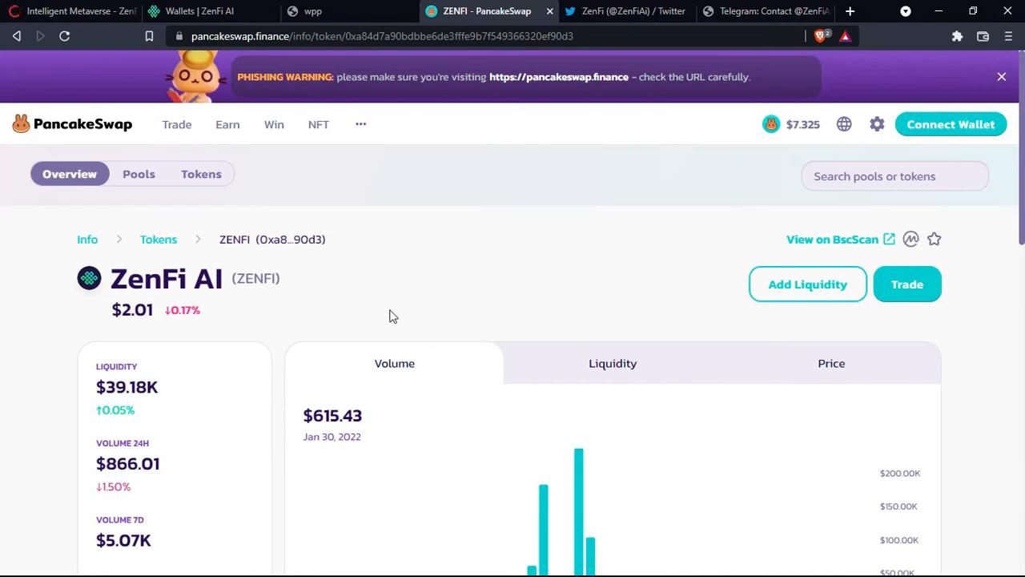
click(200, 11)
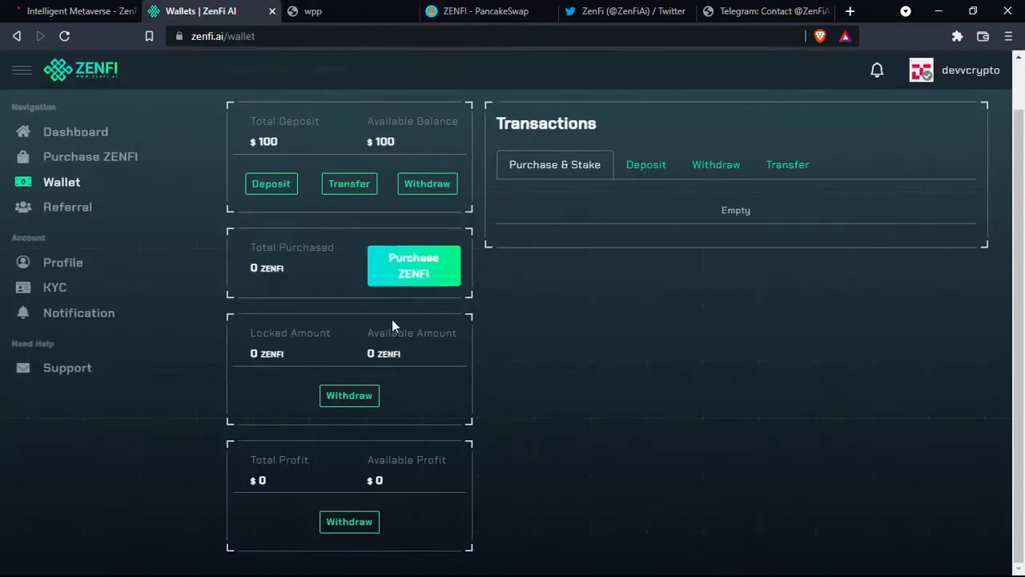
mouse_move(507, 360)
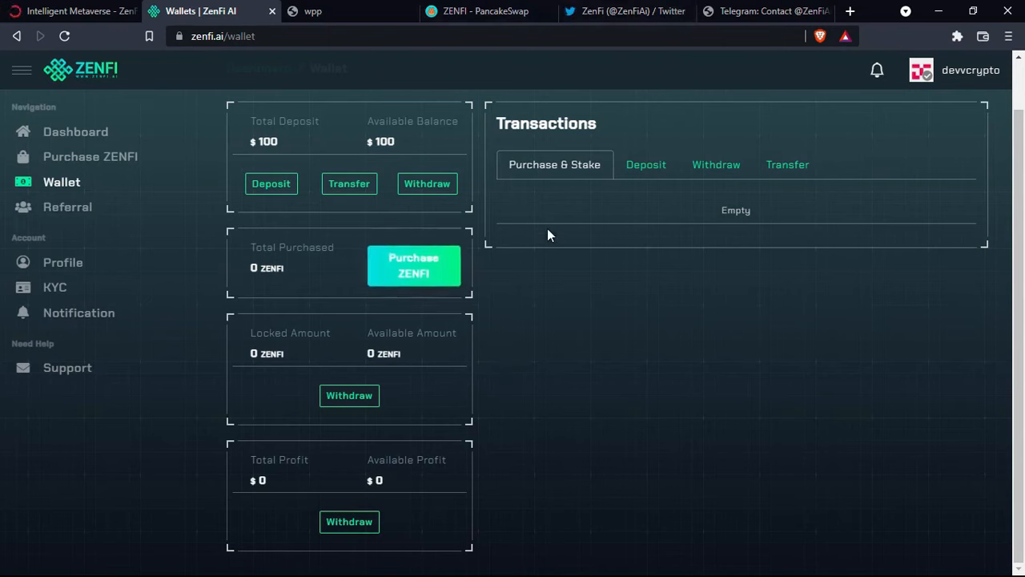
Dismiss Twitter's Google sign-in prompt, review ZenFi's staking and contest tweets, then go to Telegram
click(624, 11)
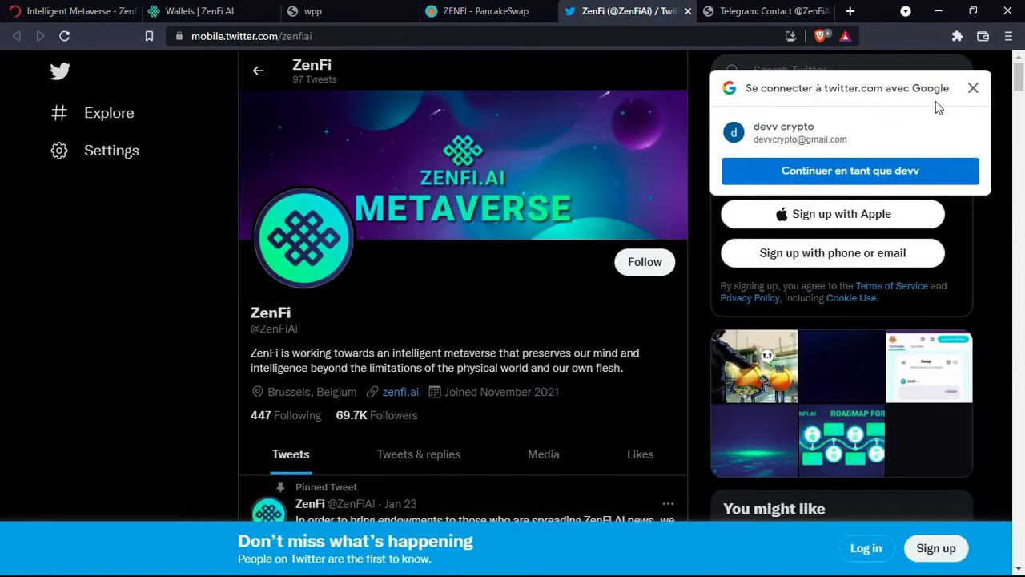
click(973, 87)
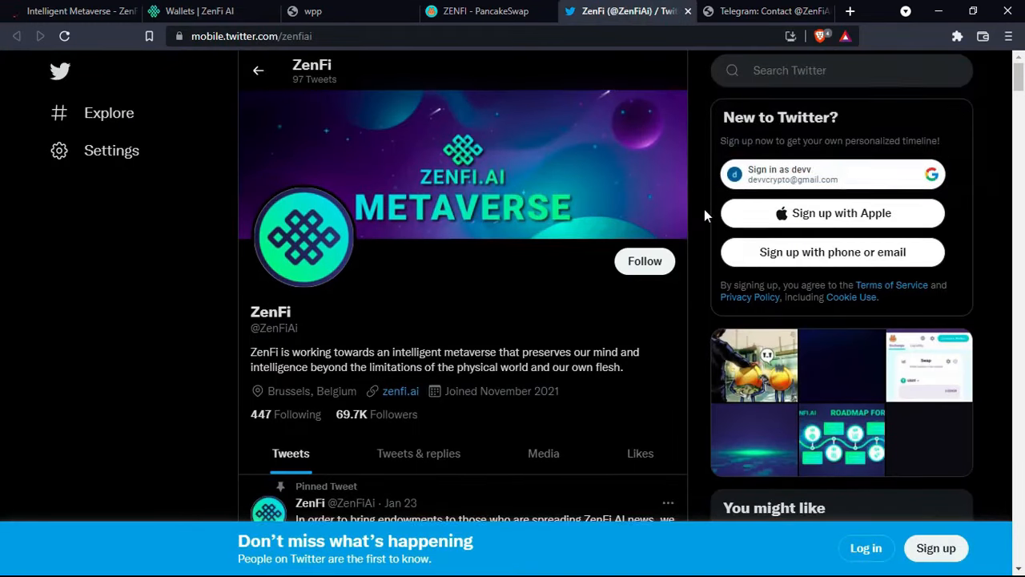
scroll(down, 3)
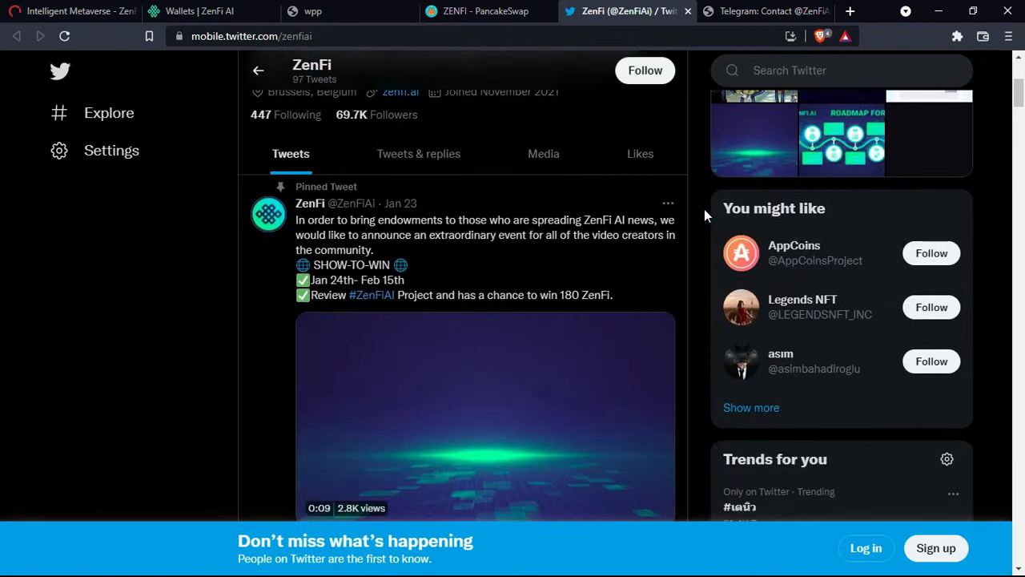
scroll(down, 3)
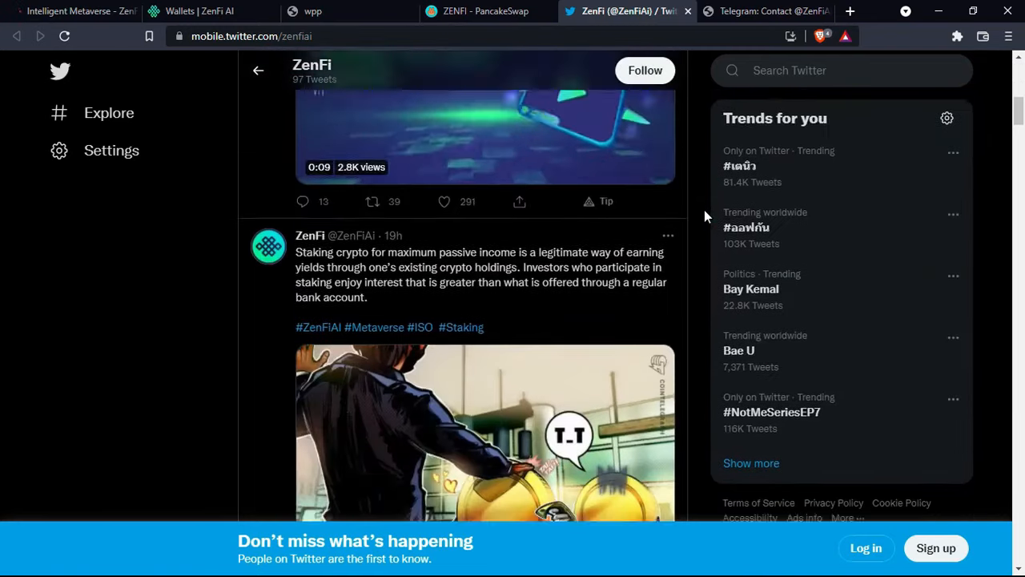
scroll(down, 3)
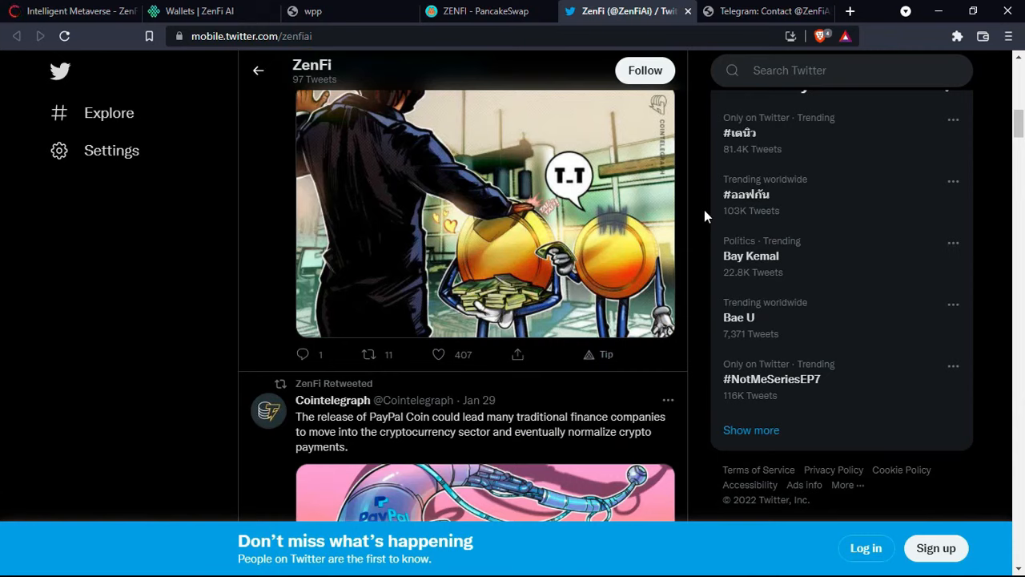
scroll(down, 3)
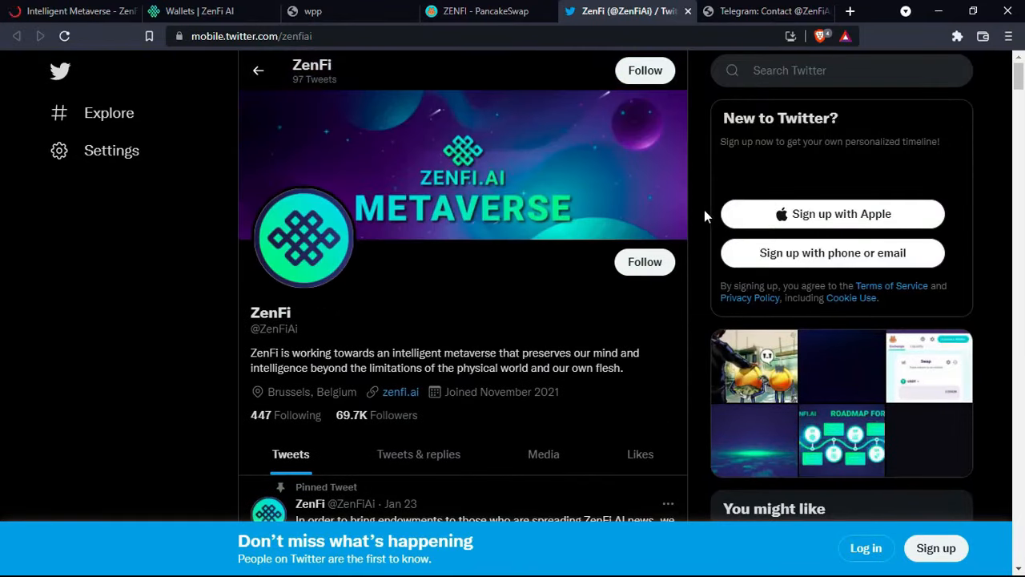
click(765, 12)
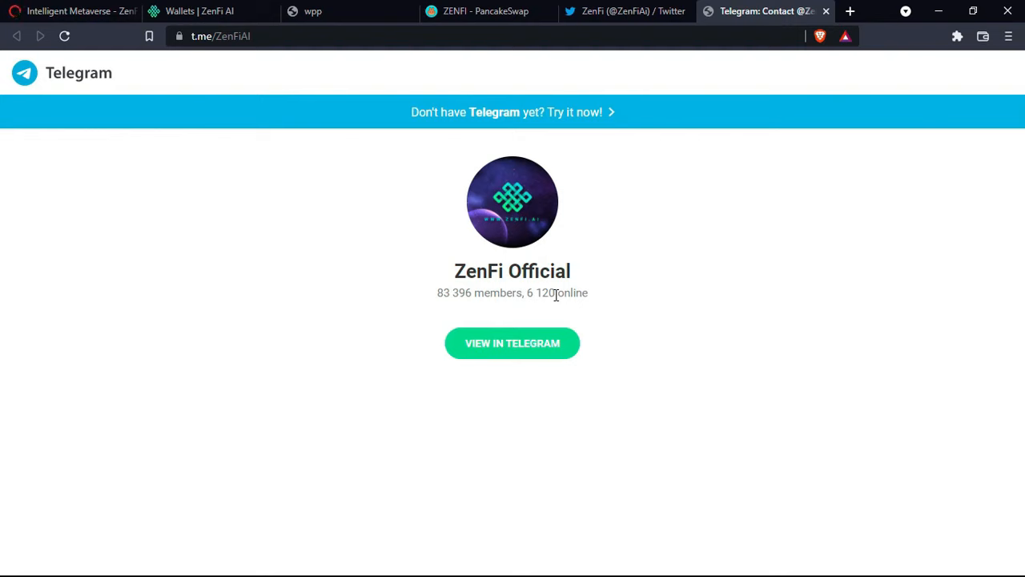
mouse_move(766, 300)
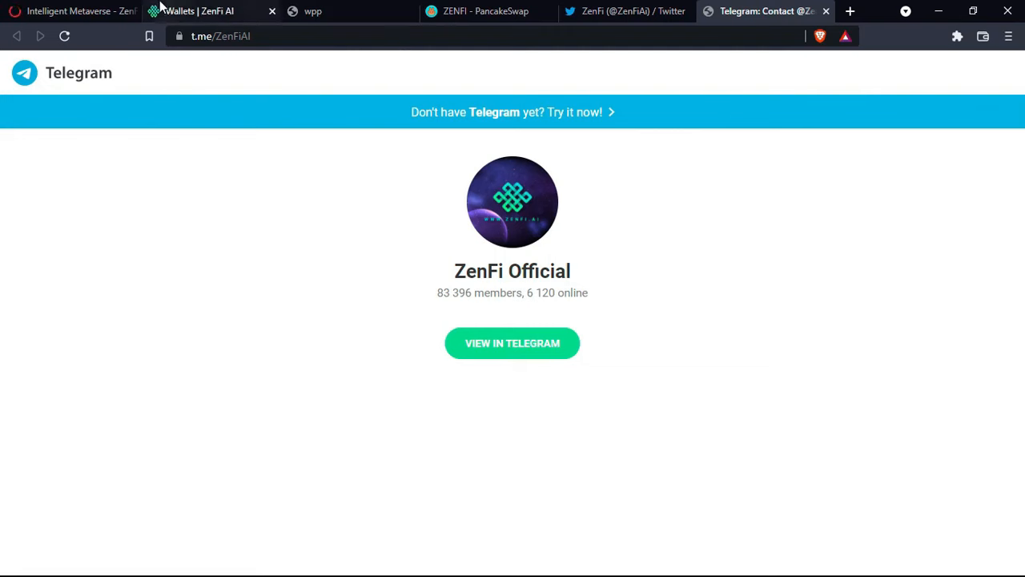
Leave the ZenFi Official Telegram page (83,396 members) for the zenfi.ai homepage
click(72, 12)
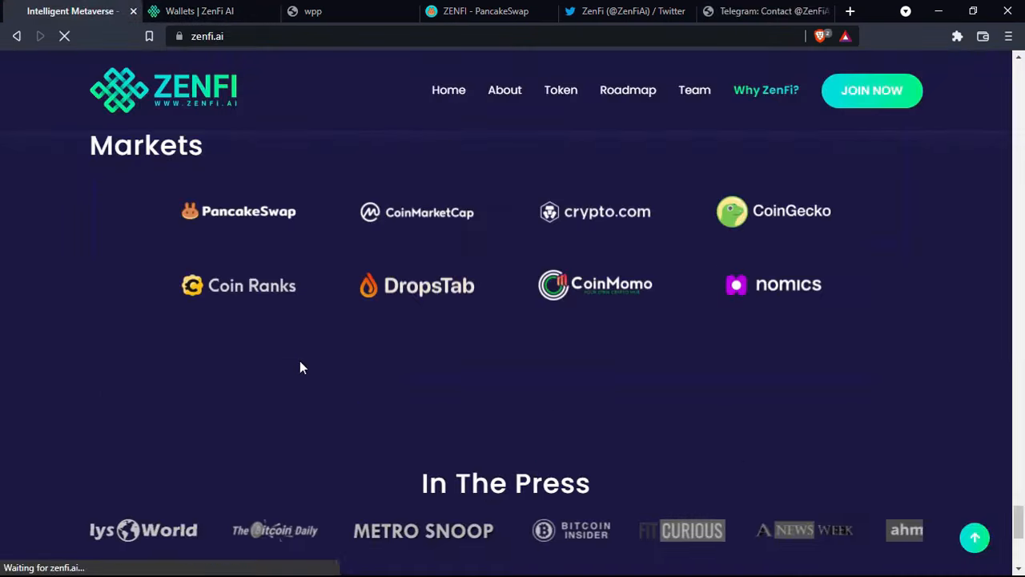
Jump back up zenfi.ai via the Team, Roadmap and Token sections to the Home hero banner
click(694, 89)
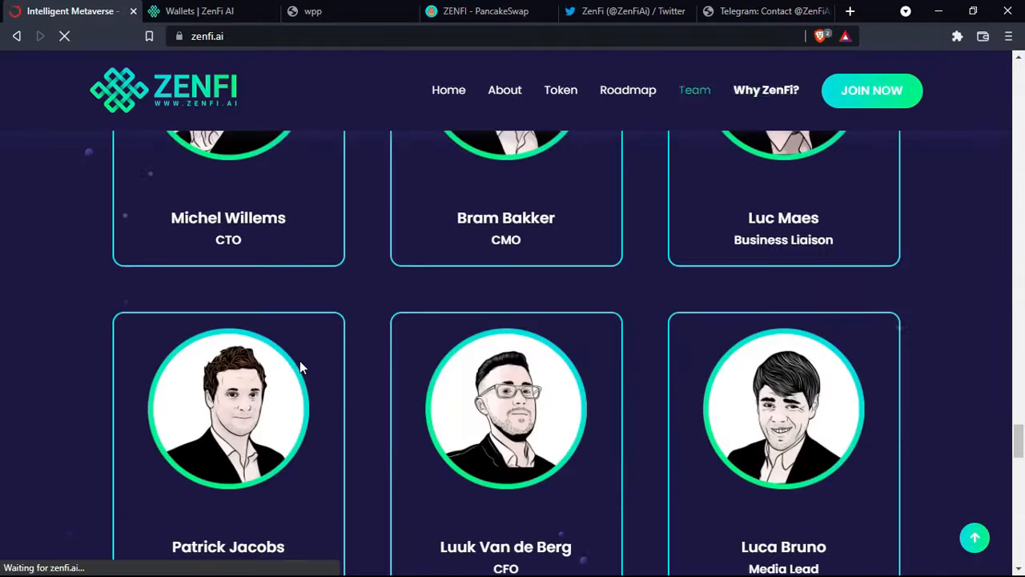
click(628, 89)
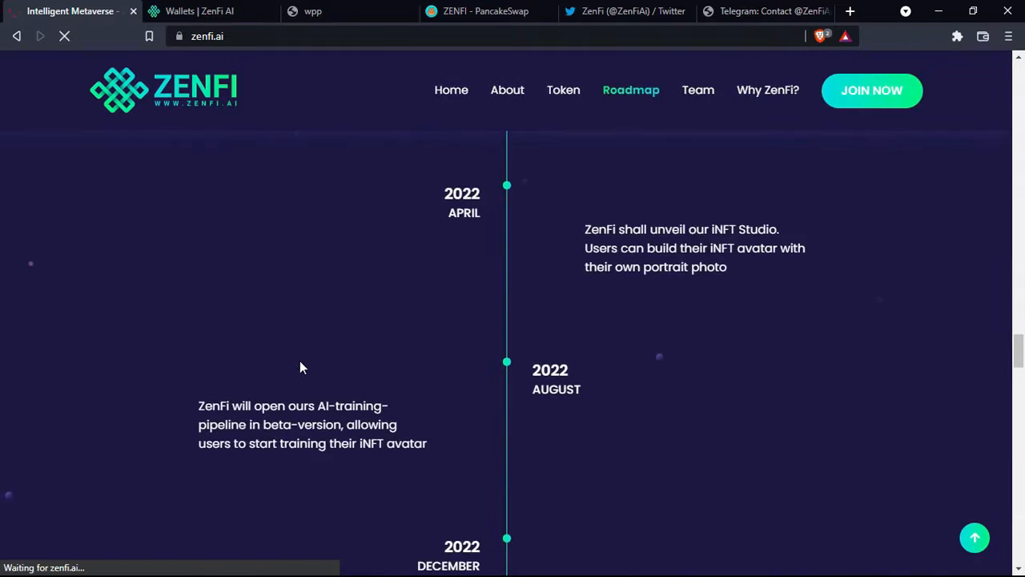
click(562, 90)
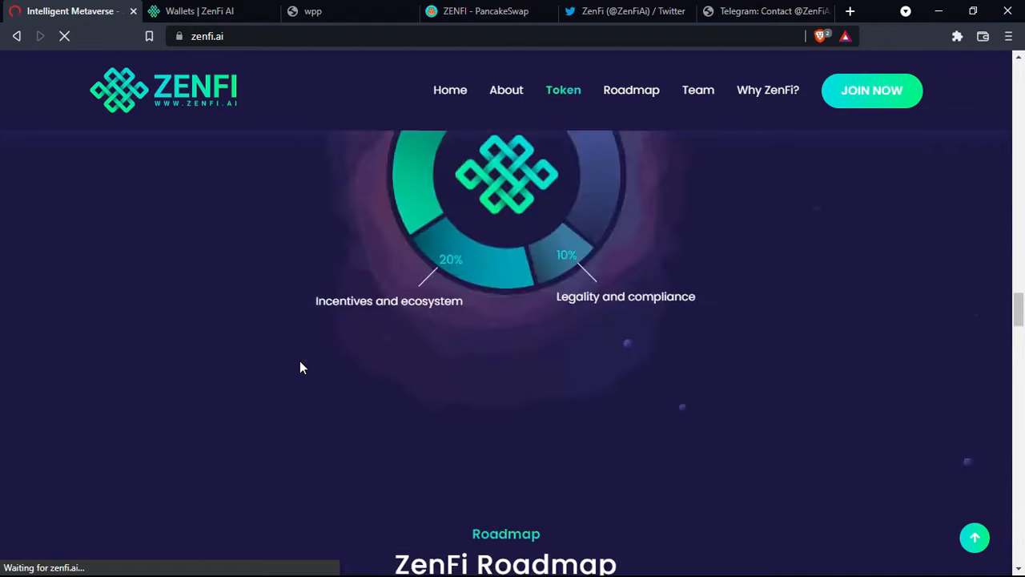
click(506, 90)
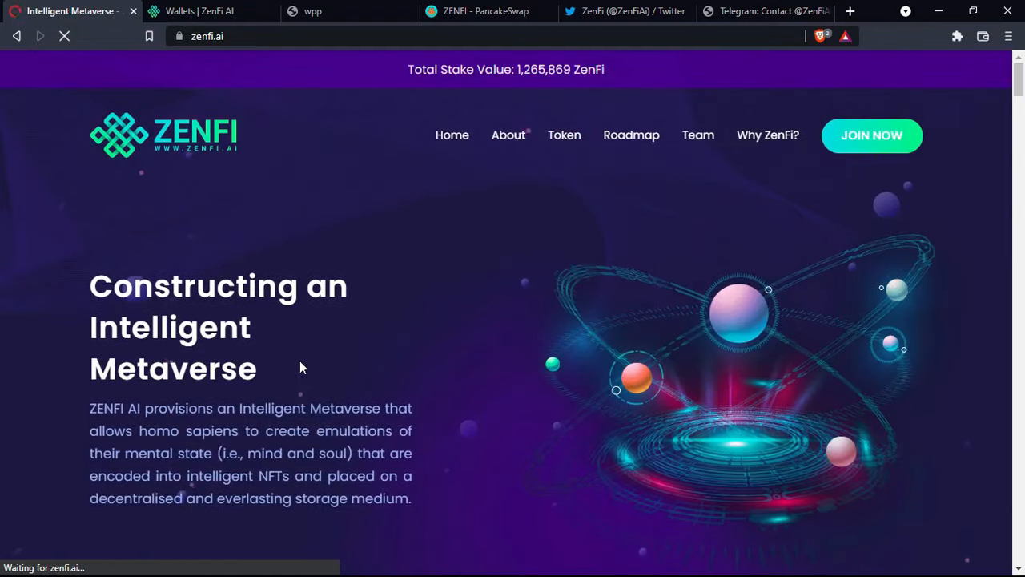
mouse_move(424, 330)
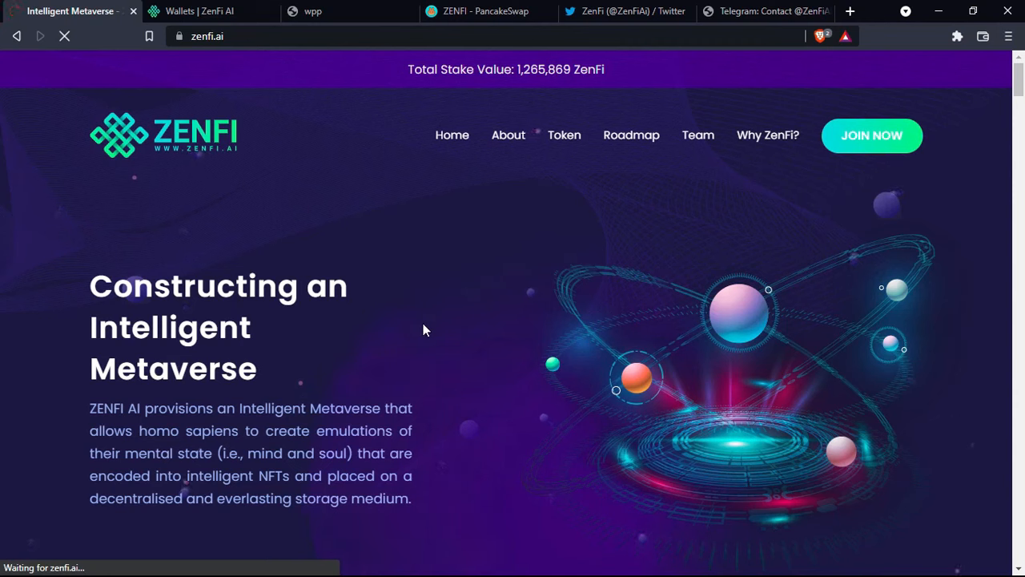